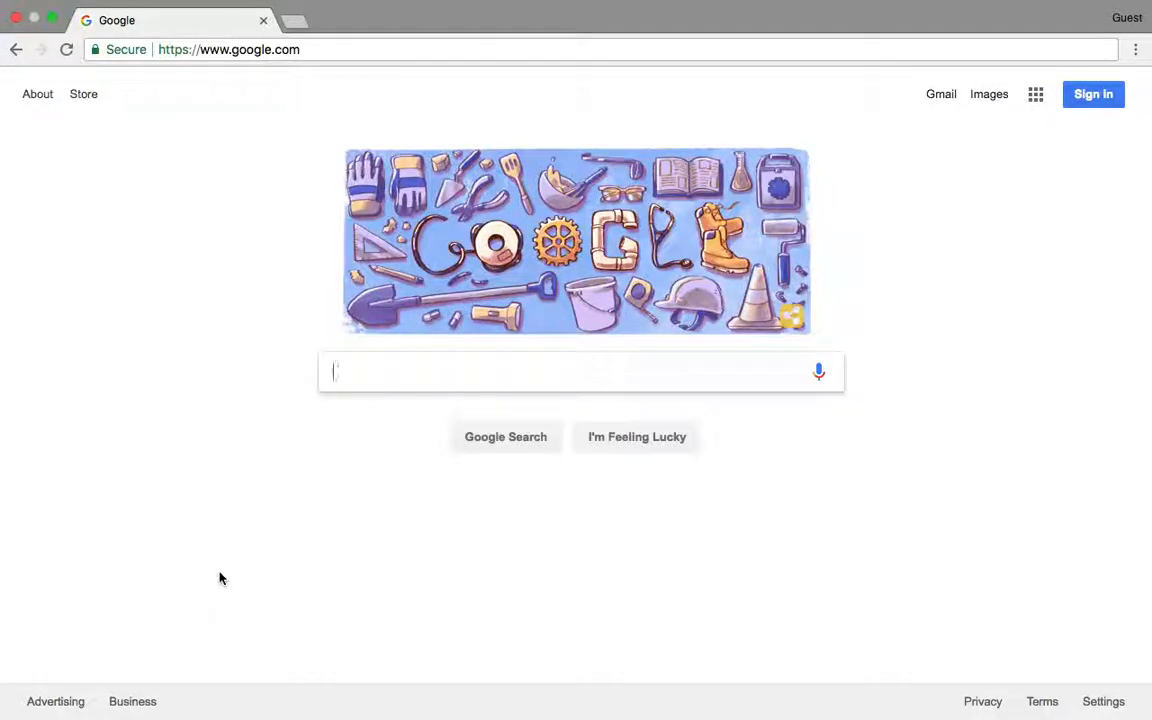
- Search Google for 'Cricut Design Space' and view the results
{"action": "type", "text": "Cric"}
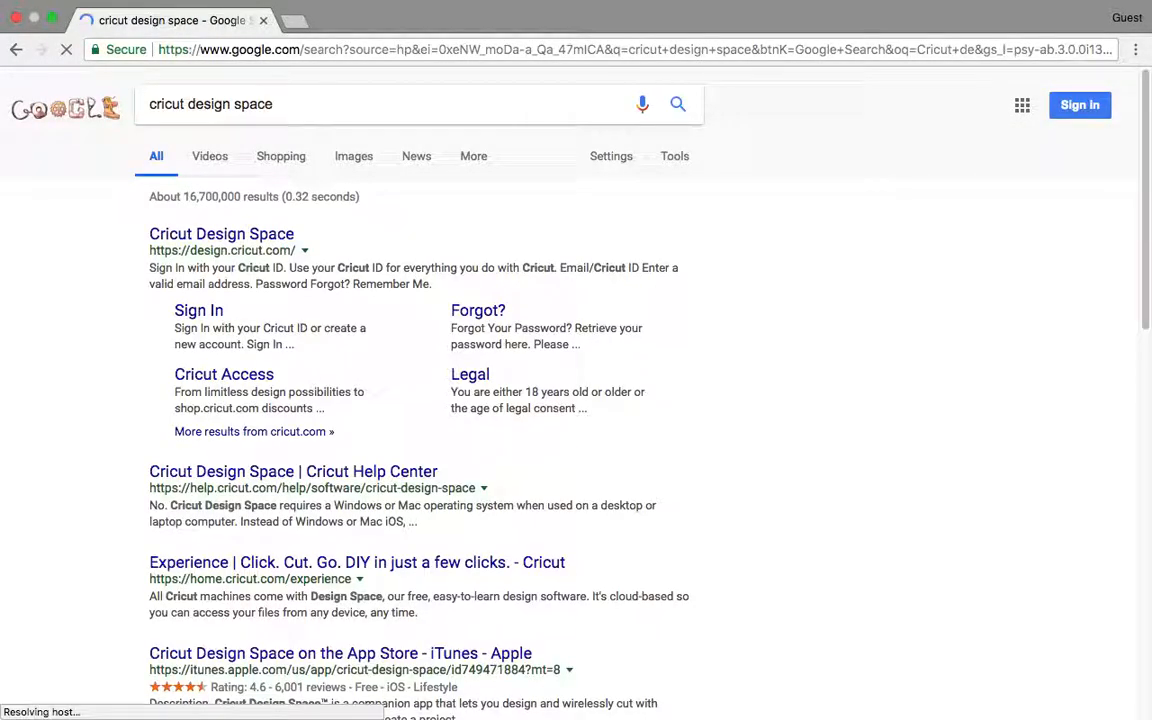
{"action": "left_click", "coordinate": [220, 232]}
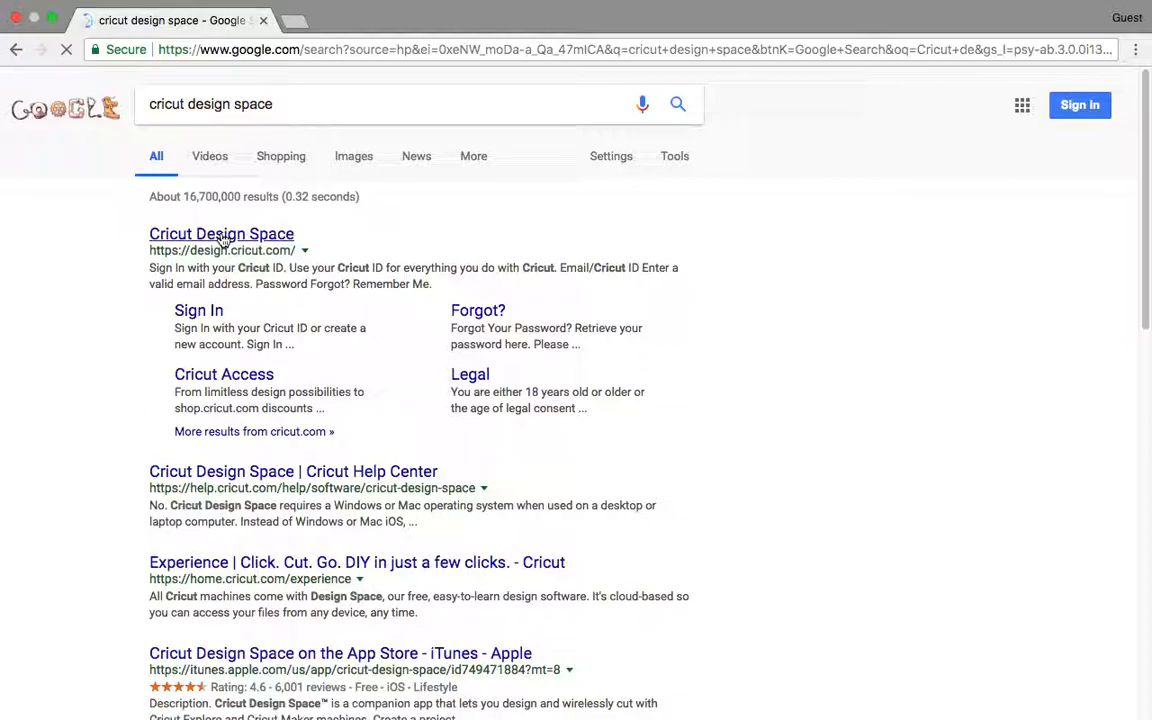
- Go to the Cricut Design Space site and sign in with the Cricut ID and password
{"action": "left_click", "coordinate": [220, 232]}
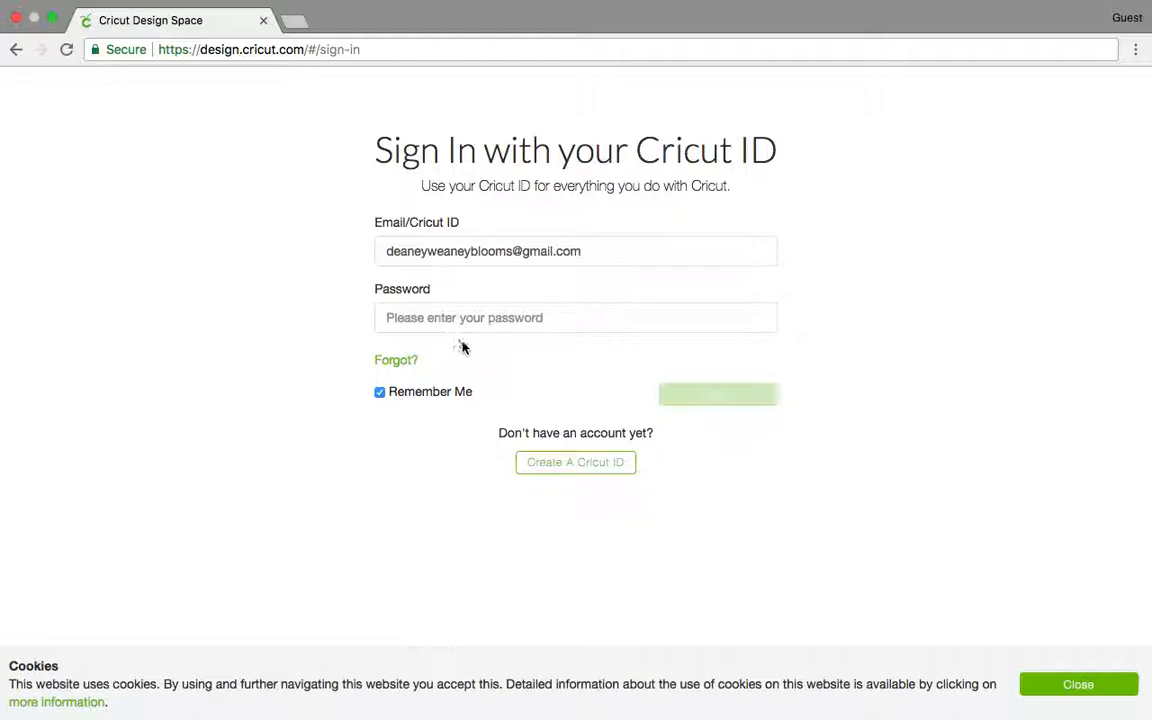
{"action": "mouse_move", "coordinate": [464, 344]}
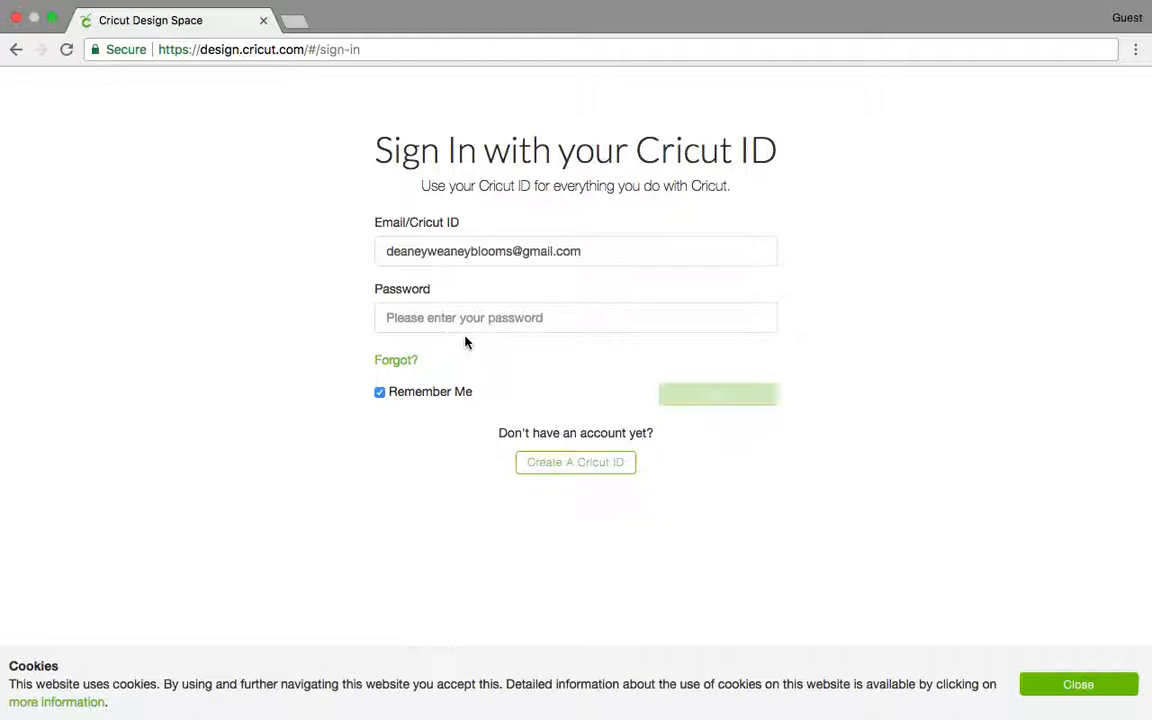
{"action": "left_click", "coordinate": [466, 316]}
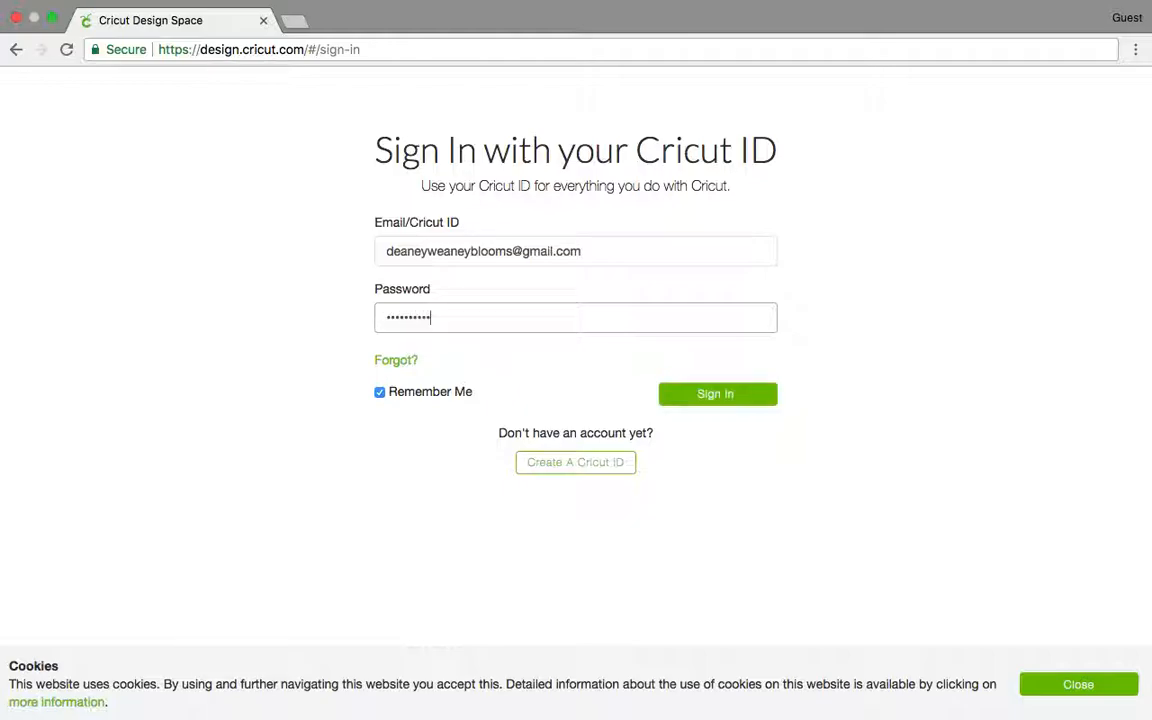
{"action": "key", "text": "backspace"}
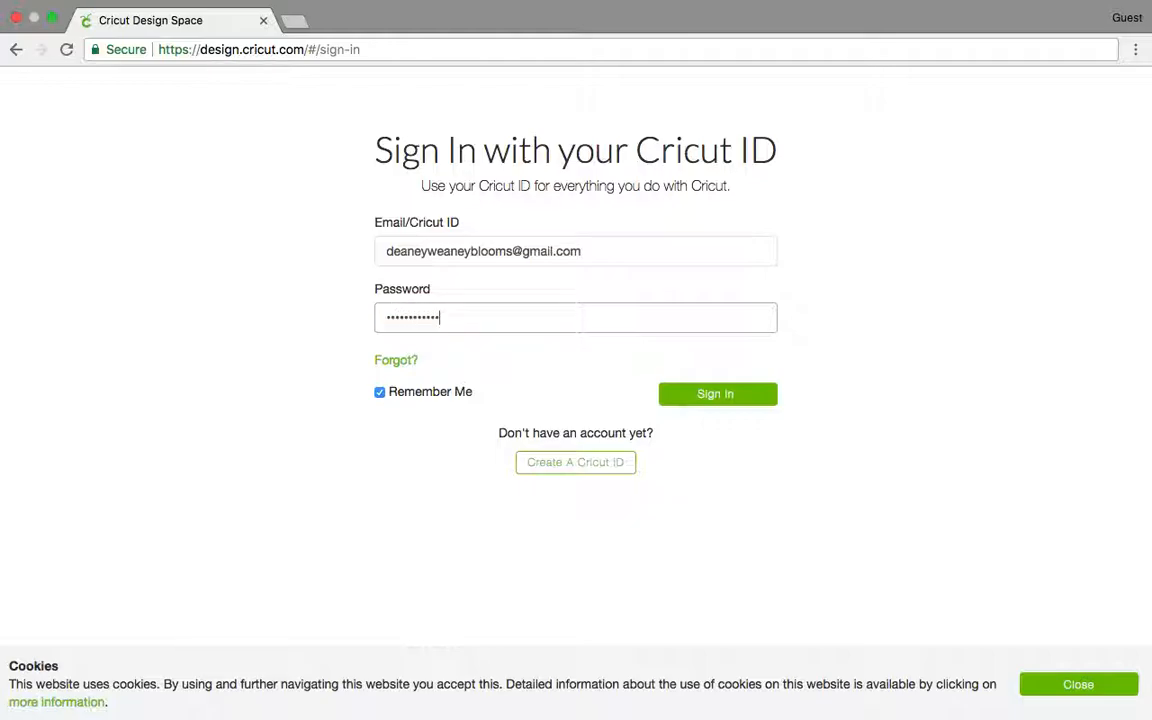
{"action": "left_click", "coordinate": [716, 392]}
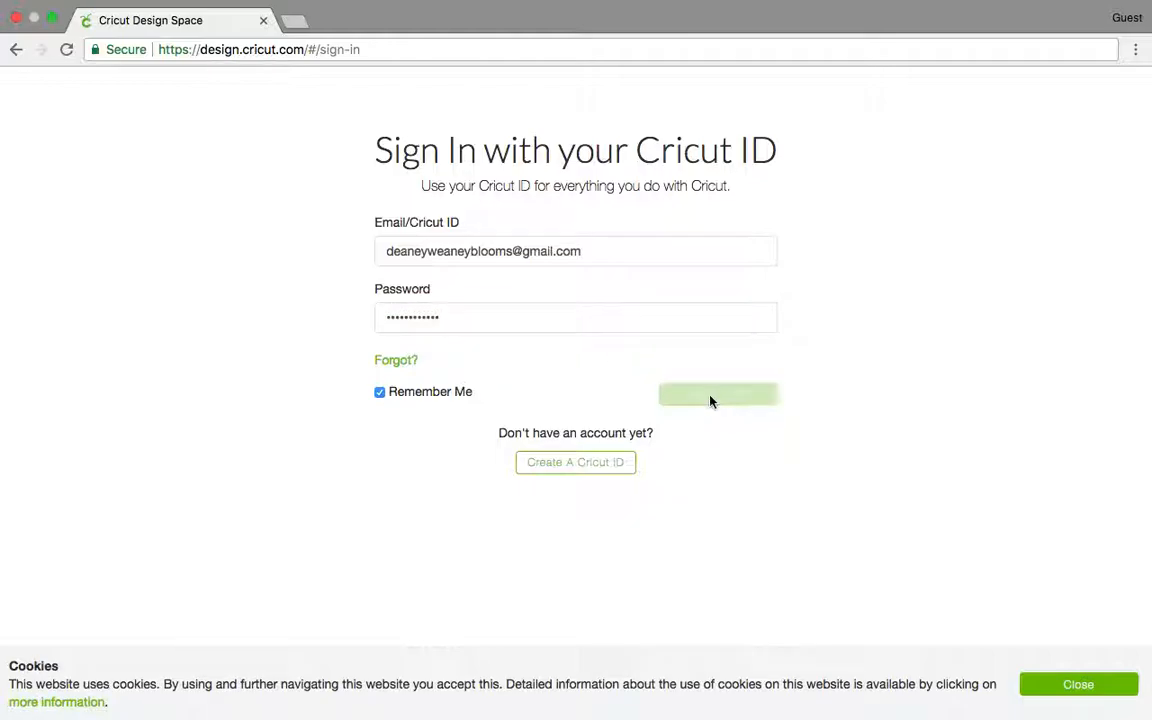
- Start a new blank untitled project and dismiss the cookies notice
{"action": "left_click", "coordinate": [718, 394]}
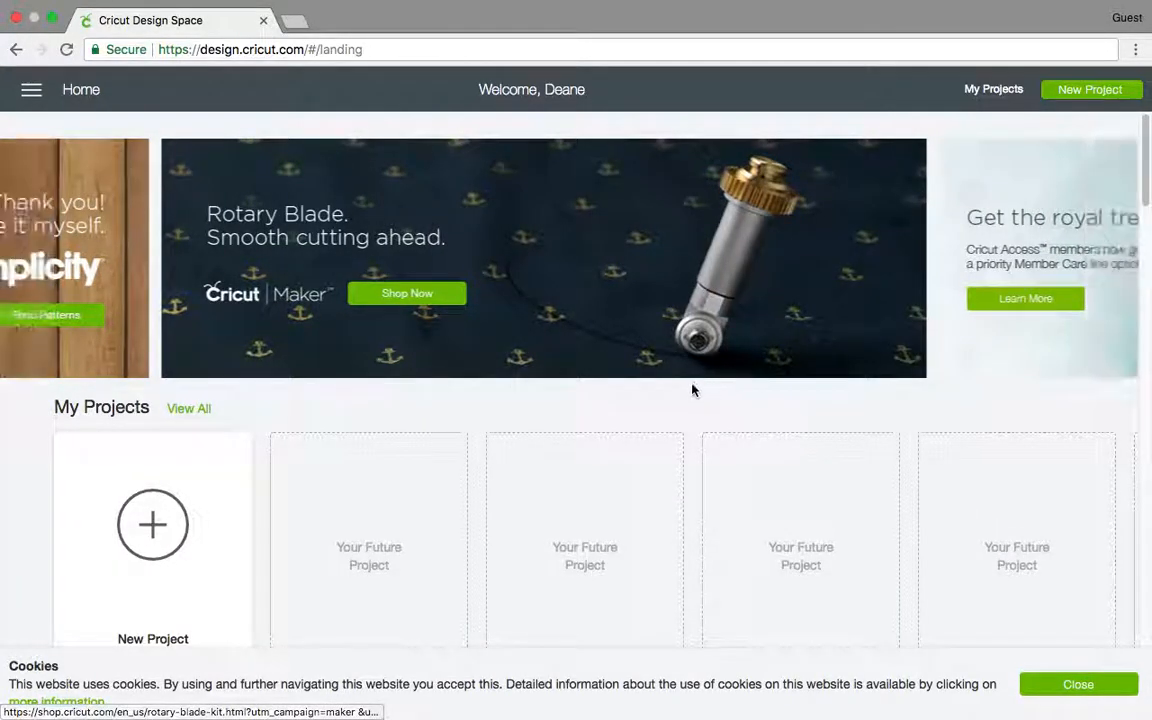
{"action": "mouse_move", "coordinate": [152, 524]}
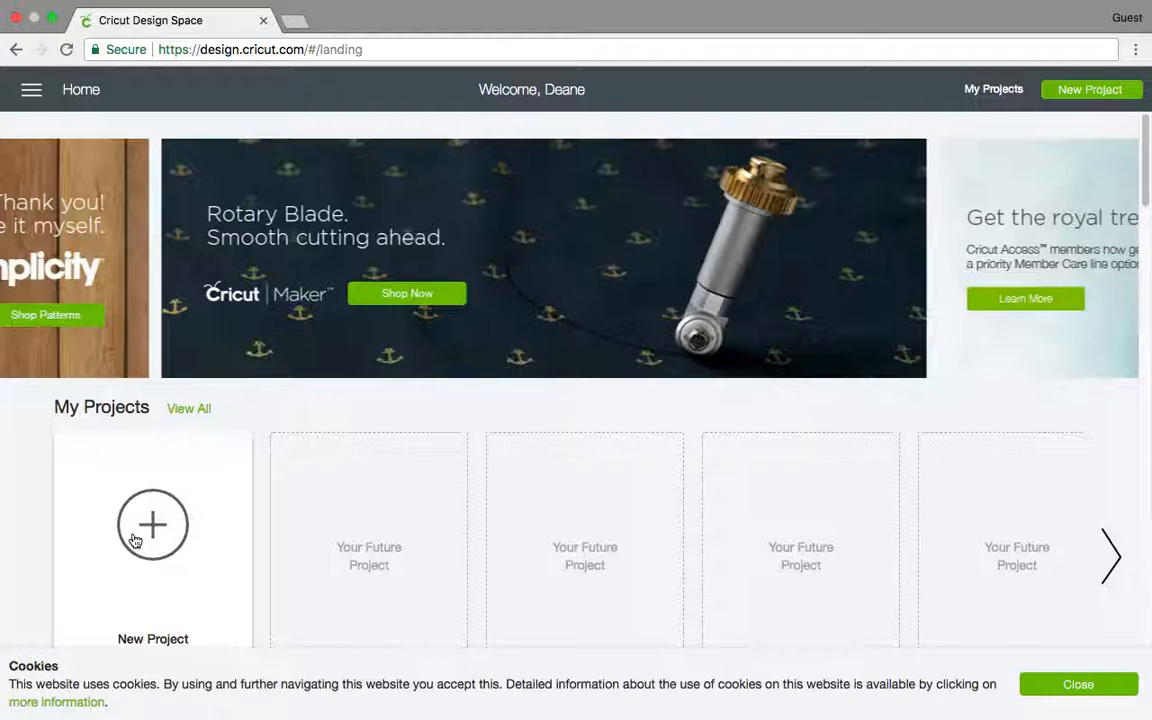
{"action": "mouse_move", "coordinate": [152, 524]}
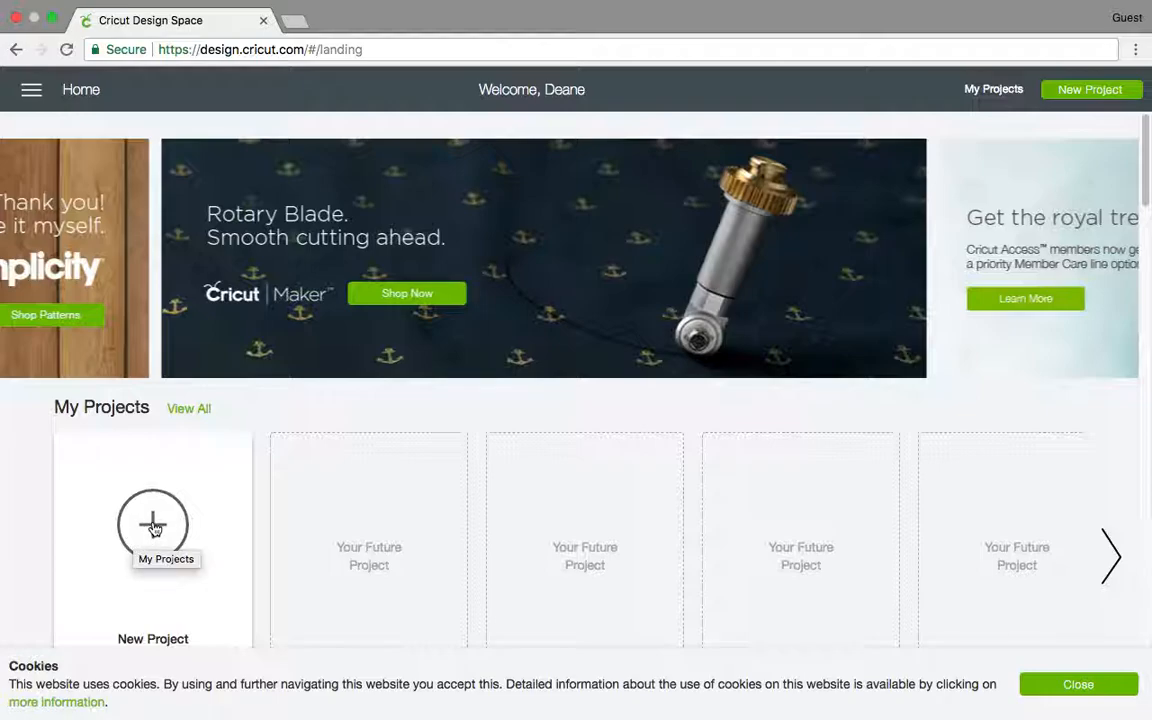
{"action": "left_click", "coordinate": [152, 524]}
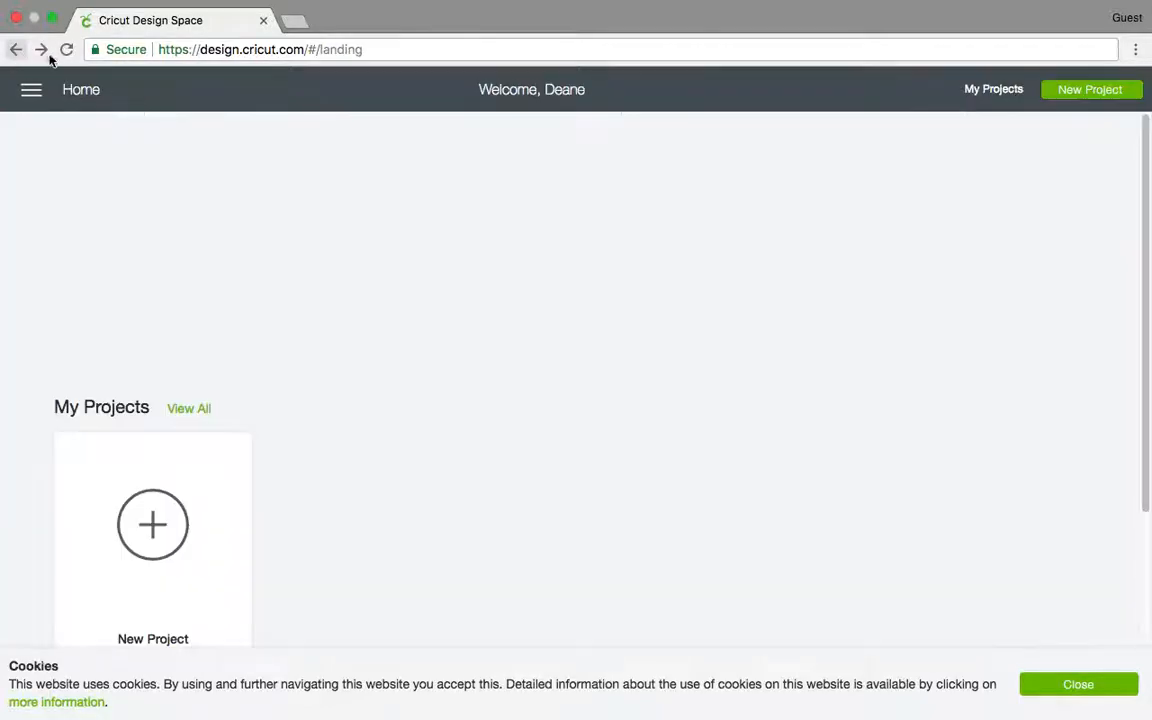
{"action": "left_click", "coordinate": [1090, 88]}
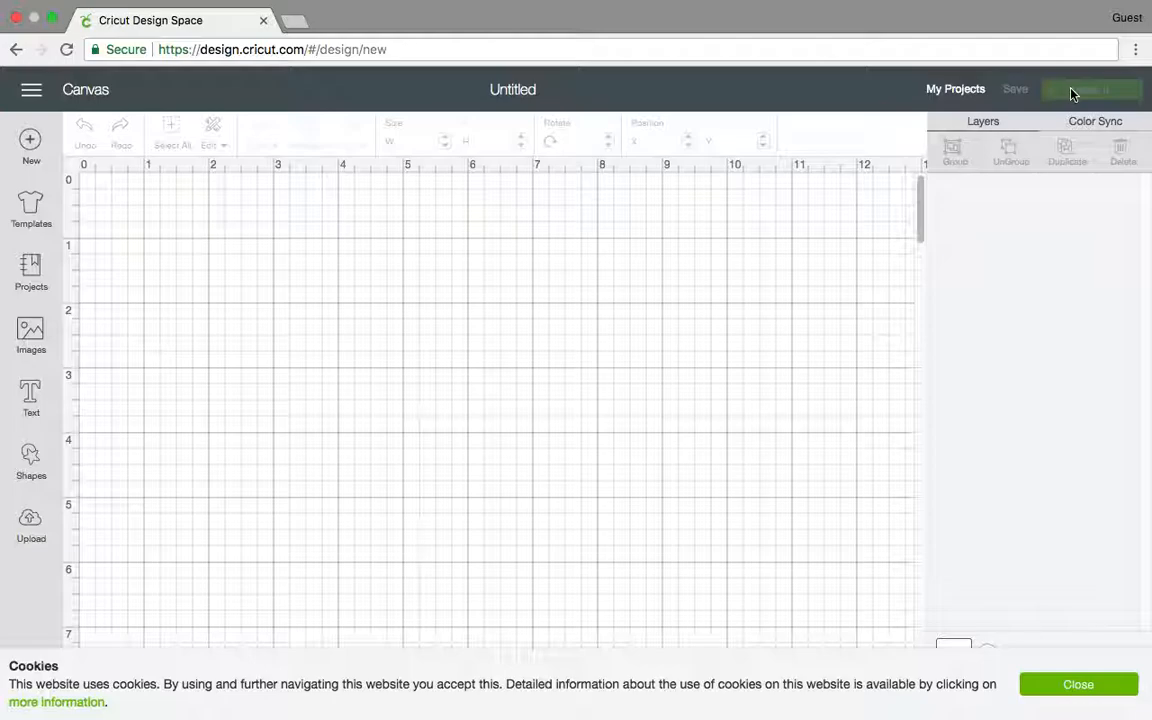
{"action": "mouse_move", "coordinate": [1044, 684]}
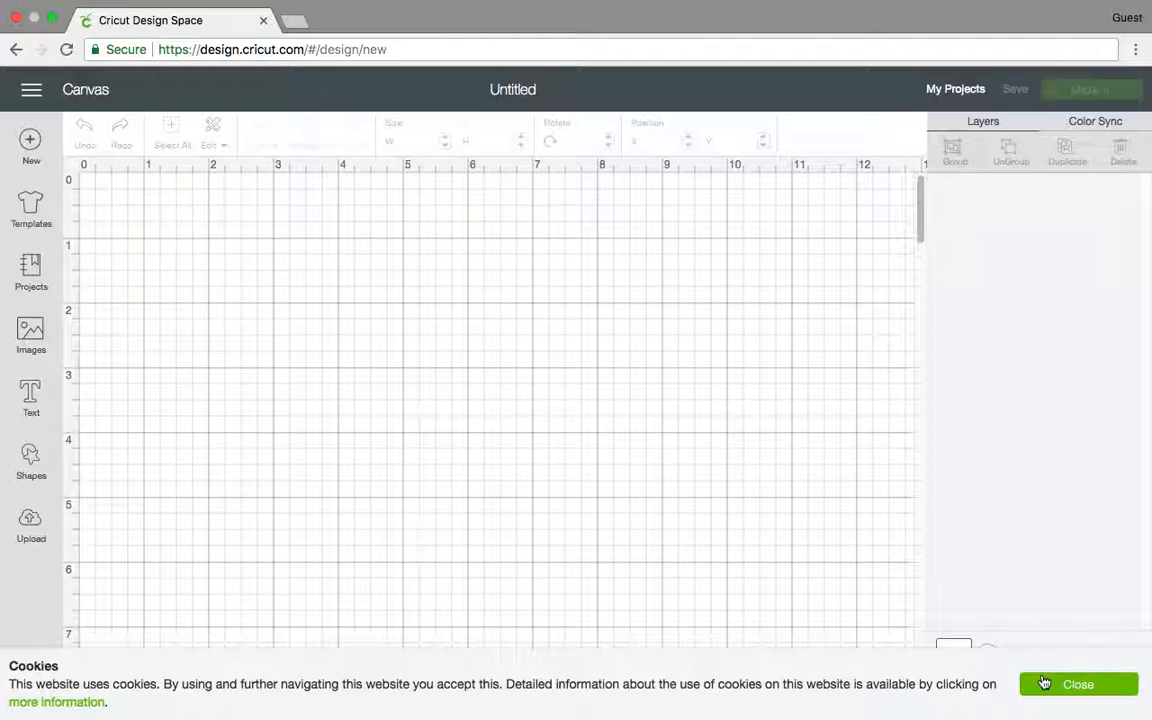
{"action": "left_click", "coordinate": [1078, 684]}
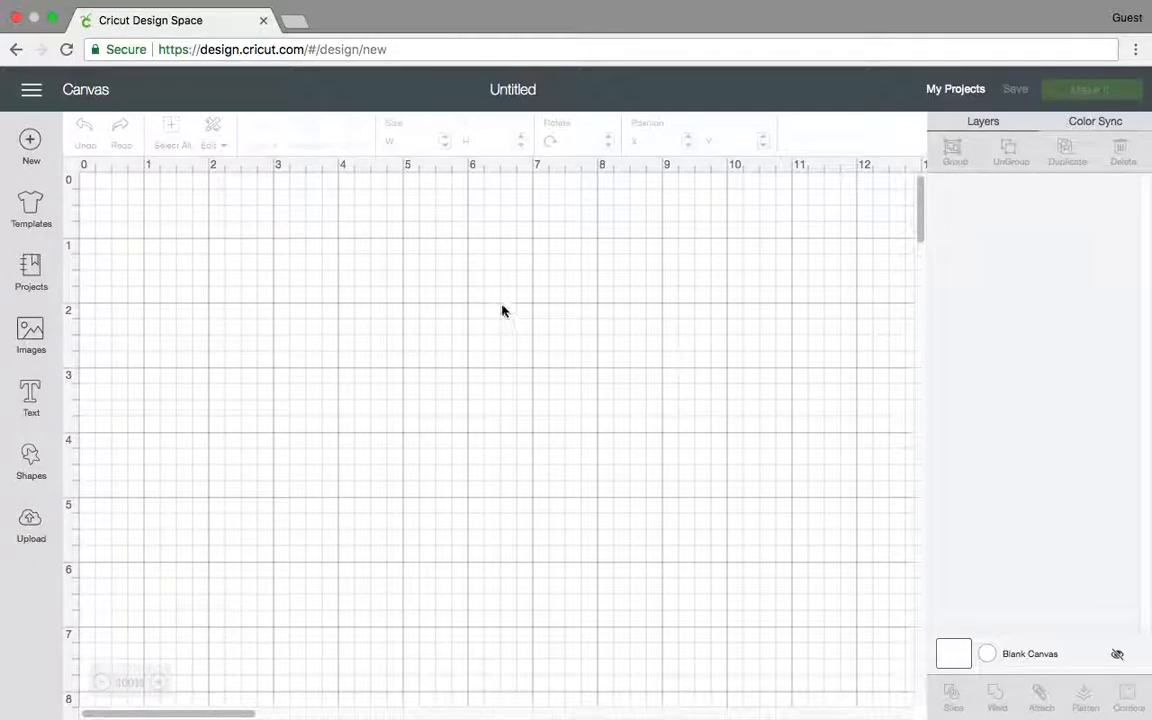
{"action": "mouse_move", "coordinate": [32, 144]}
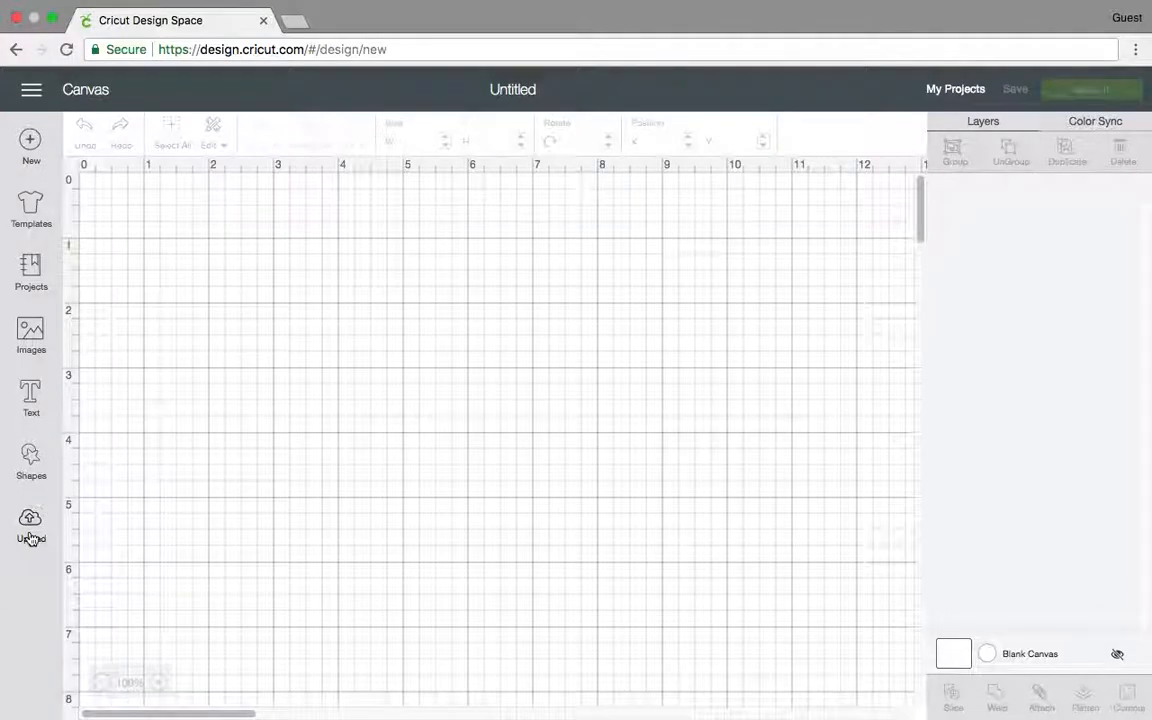
- Go to Upload and choose to upload an image, reaching the file drop prompt
{"action": "left_click", "coordinate": [30, 524]}
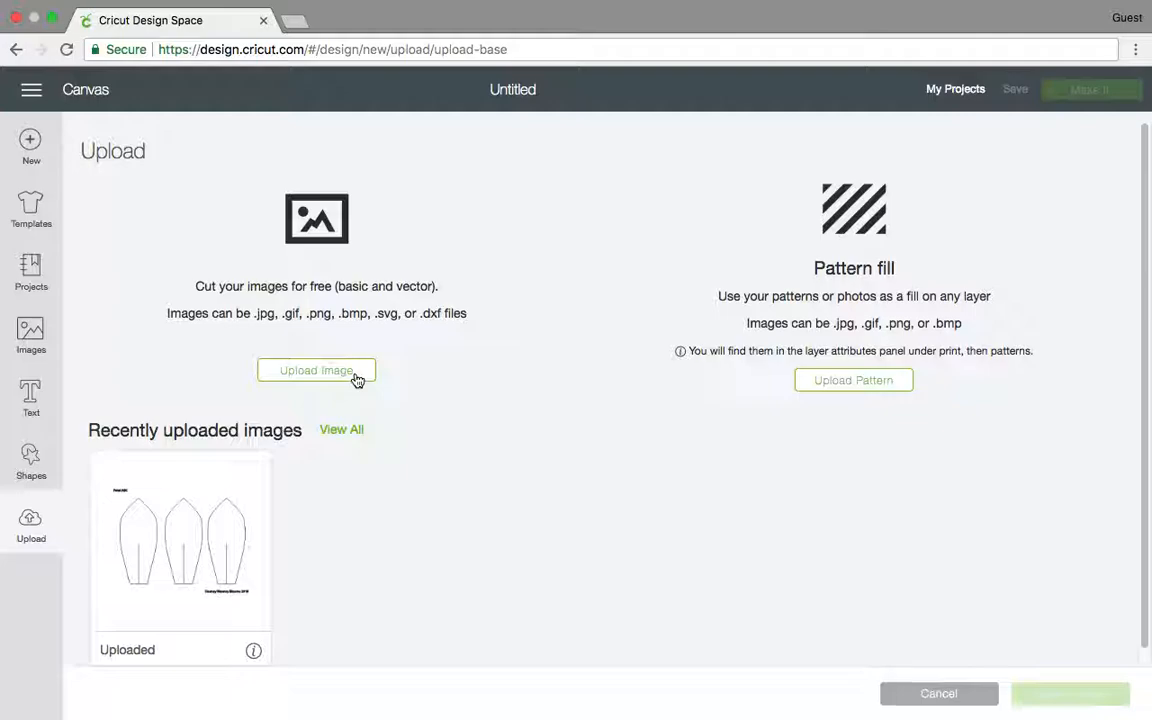
{"action": "mouse_move", "coordinate": [356, 376]}
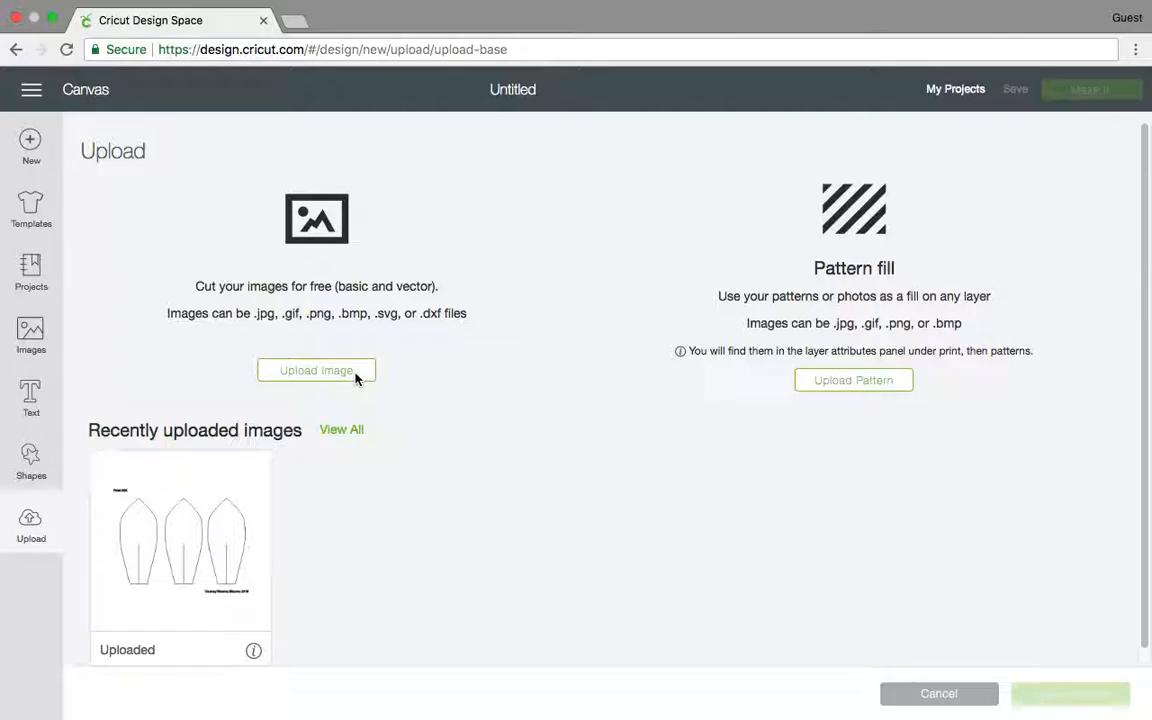
{"action": "left_click", "coordinate": [316, 370]}
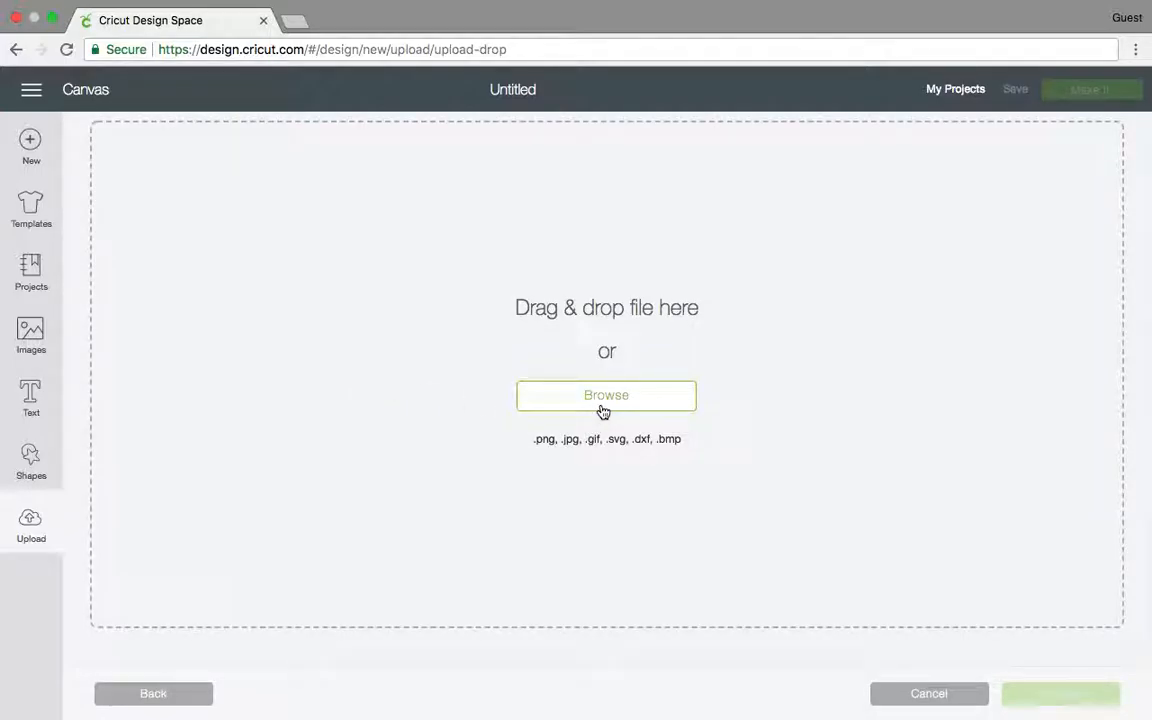
- Browse to the PAPER FLOWER folder on the Desktop and select PAPER FLOWER_1.svg
{"action": "left_click", "coordinate": [606, 396]}
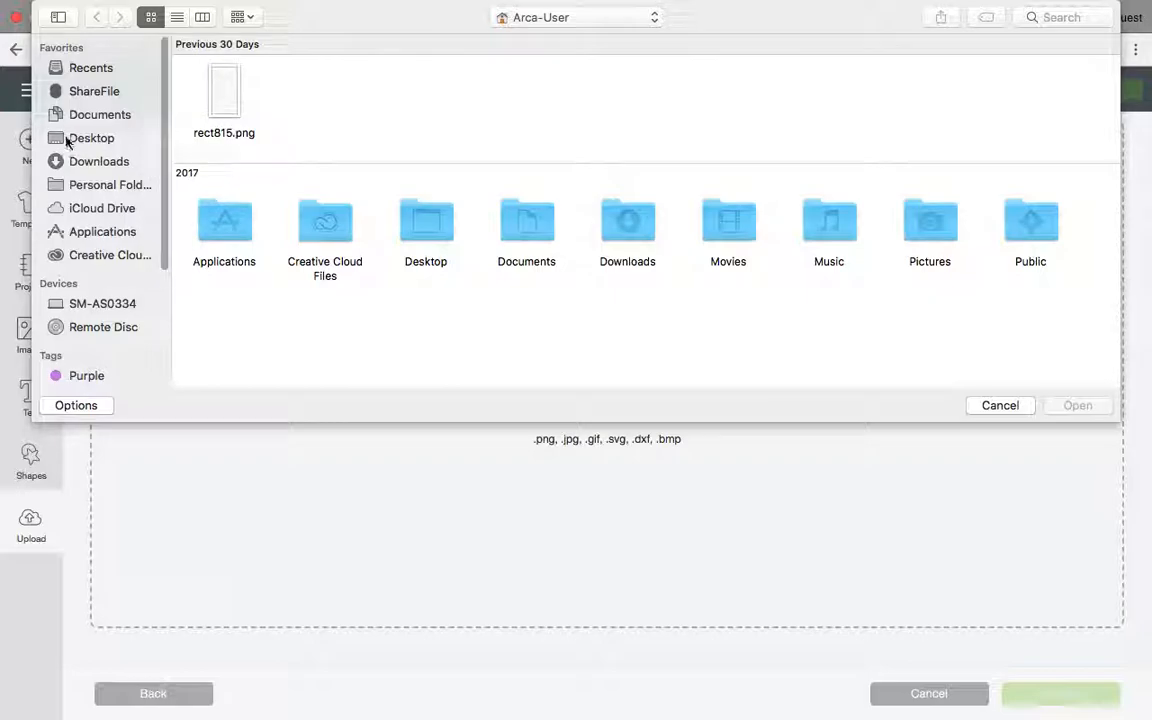
{"action": "left_click", "coordinate": [92, 138]}
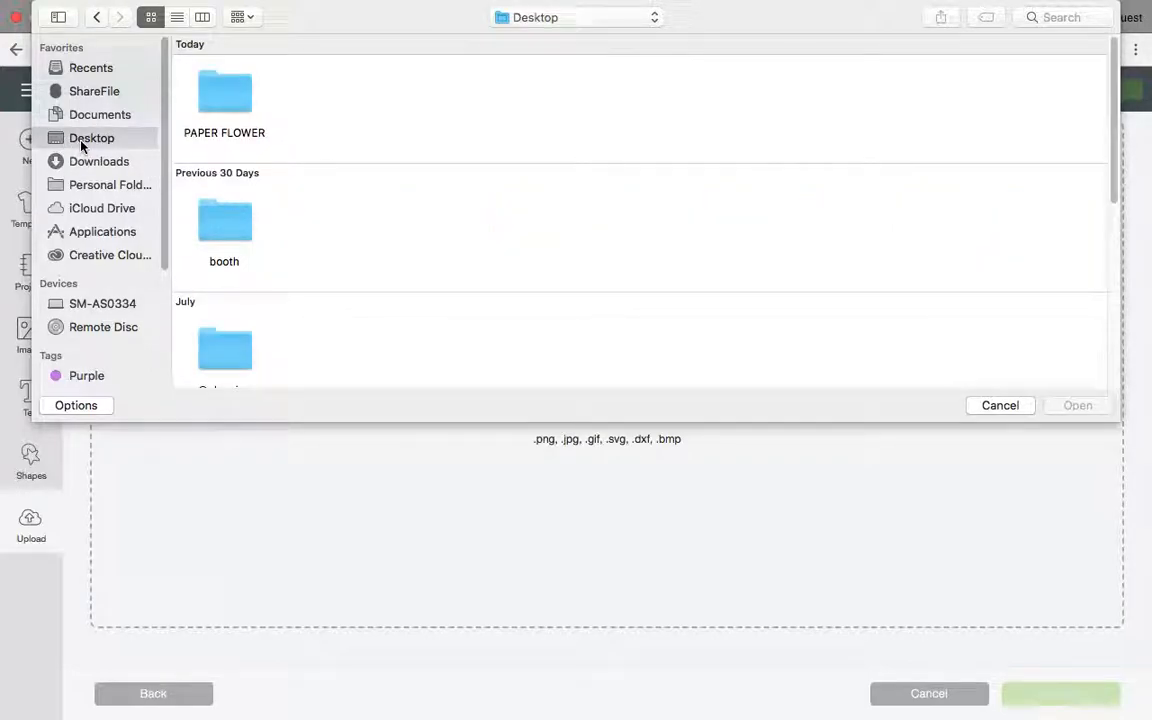
{"action": "double_click", "coordinate": [224, 96]}
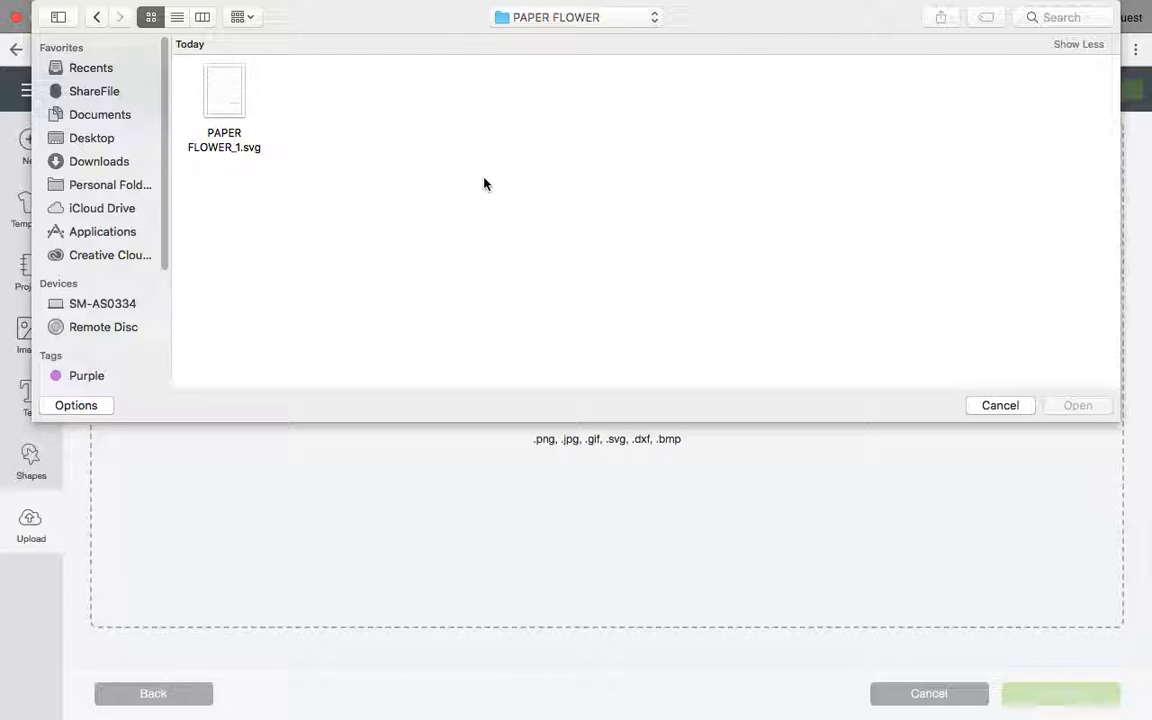
{"action": "left_click", "coordinate": [224, 96]}
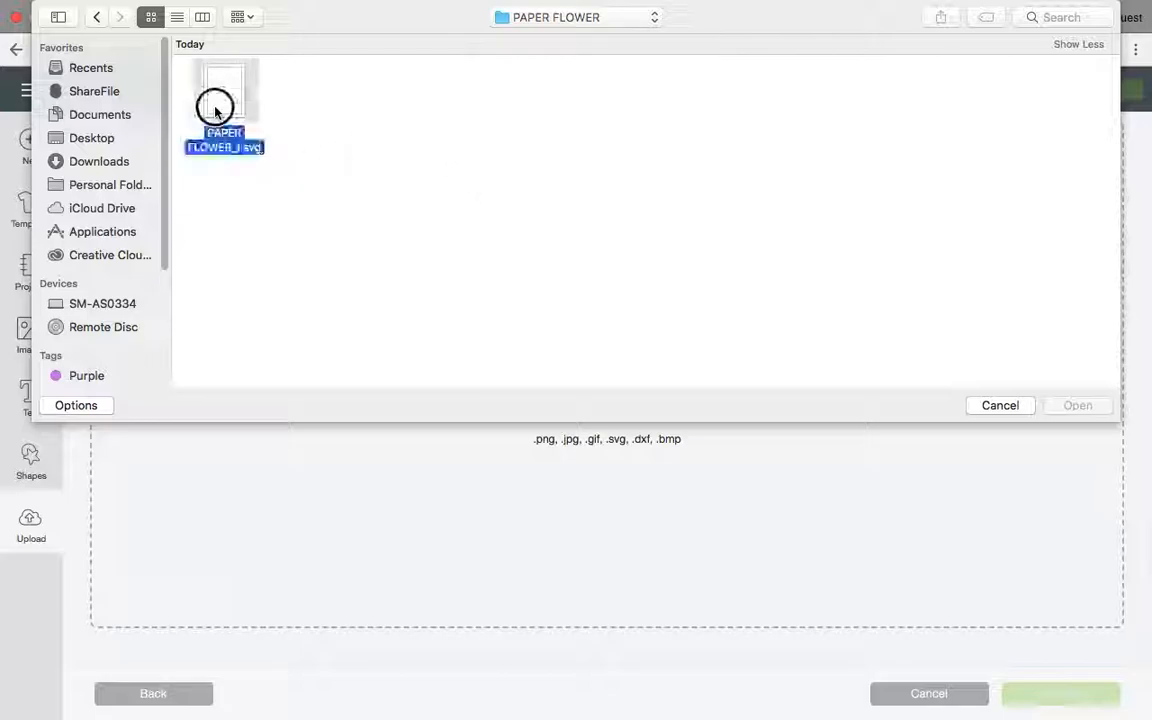
{"action": "left_click", "coordinate": [224, 96]}
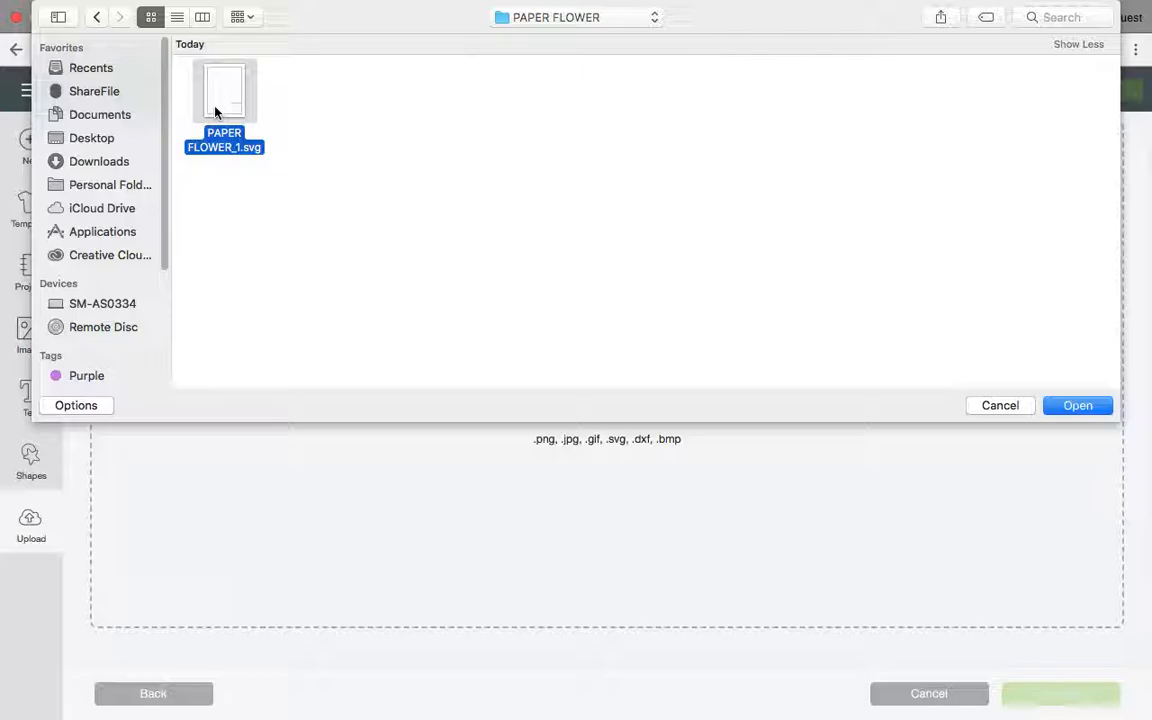
- Load PAPER FLOWER_1.svg into the upload preview showing the three petals
{"action": "left_click", "coordinate": [1076, 404]}
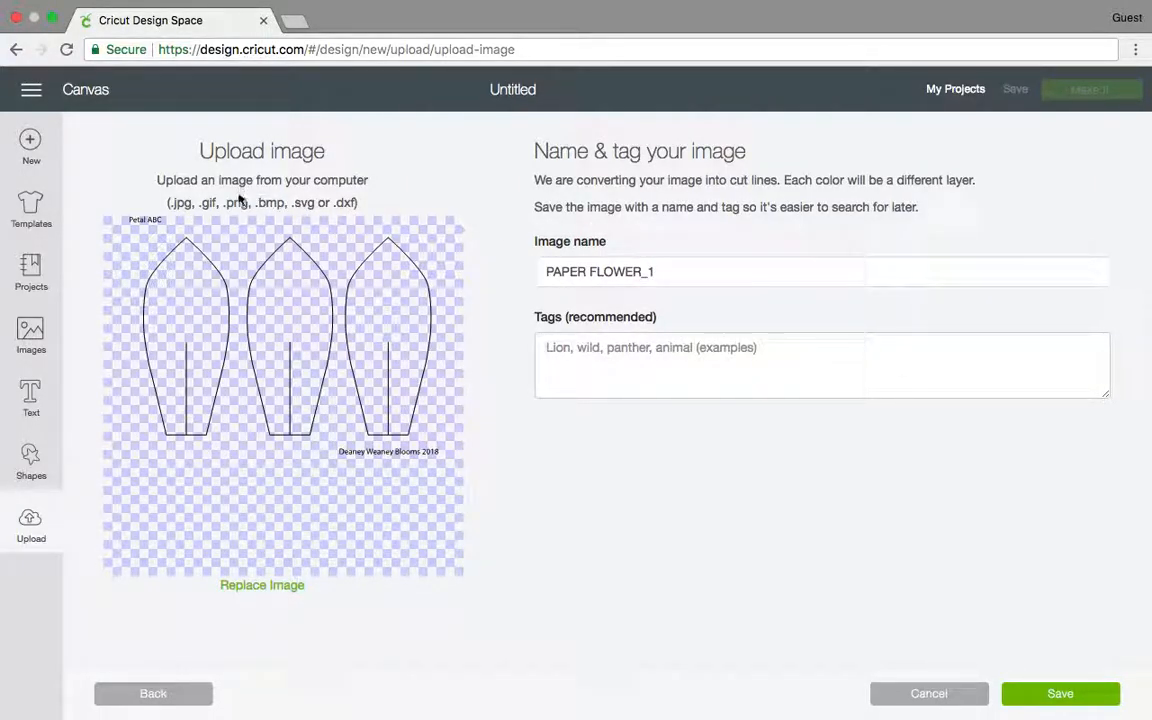
{"action": "mouse_move", "coordinate": [212, 338]}
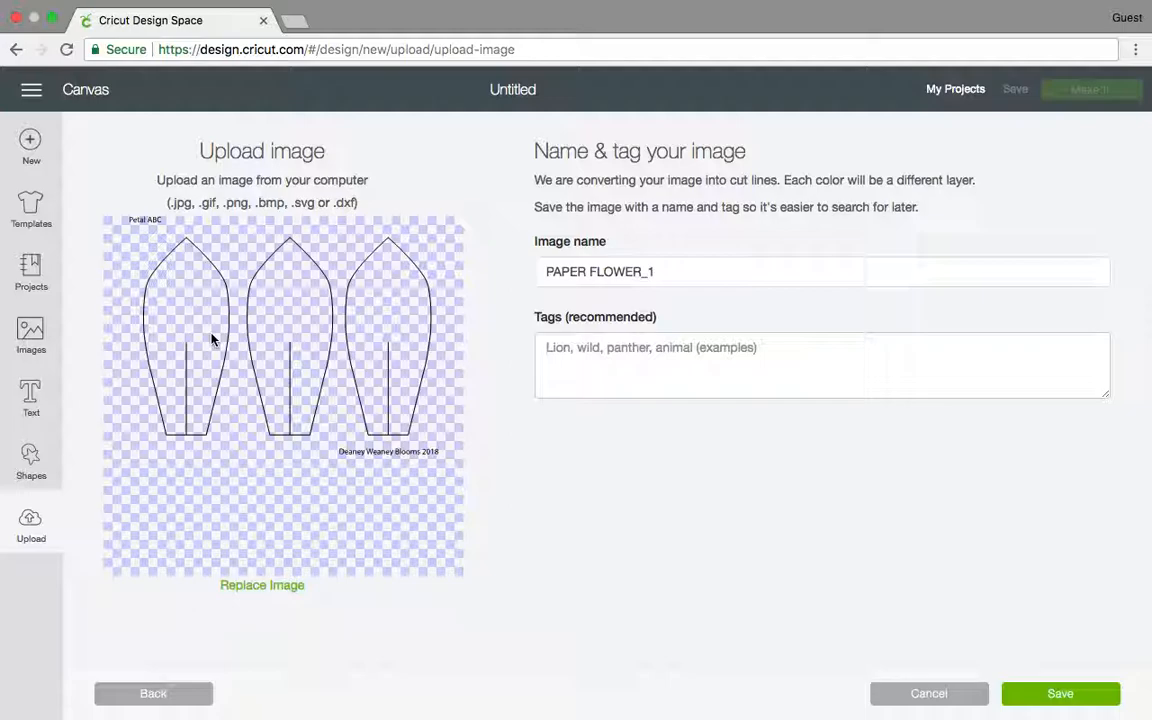
{"action": "mouse_move", "coordinate": [232, 340]}
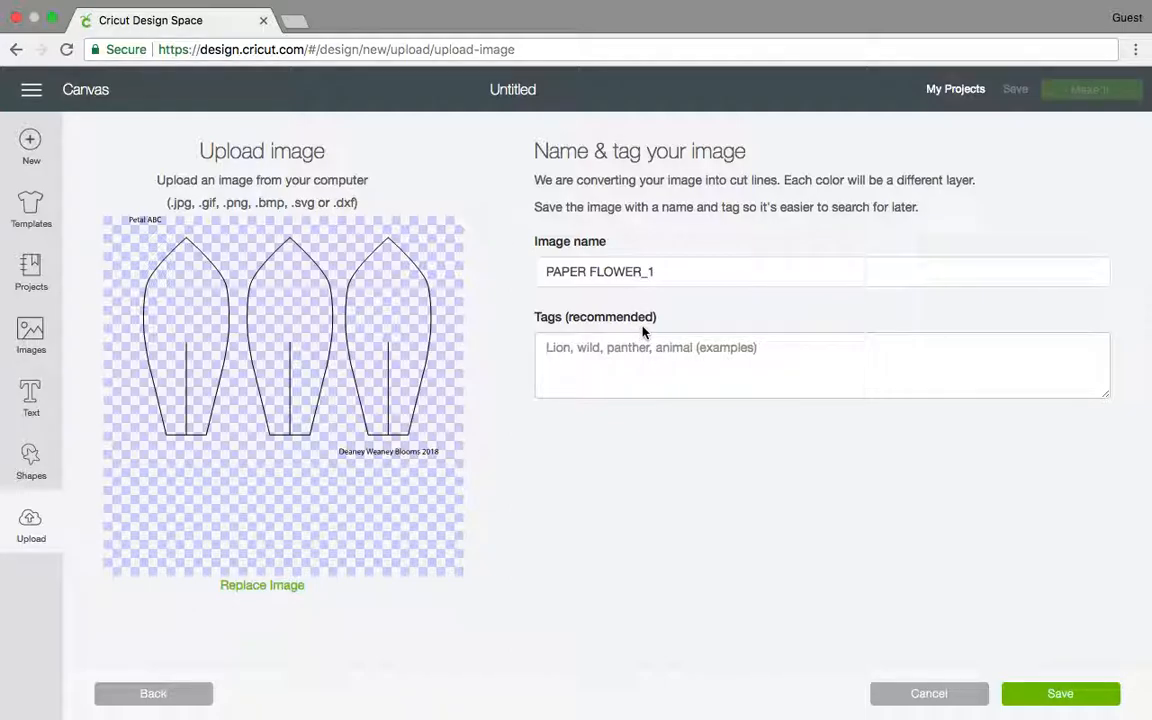
{"action": "mouse_move", "coordinate": [1124, 664]}
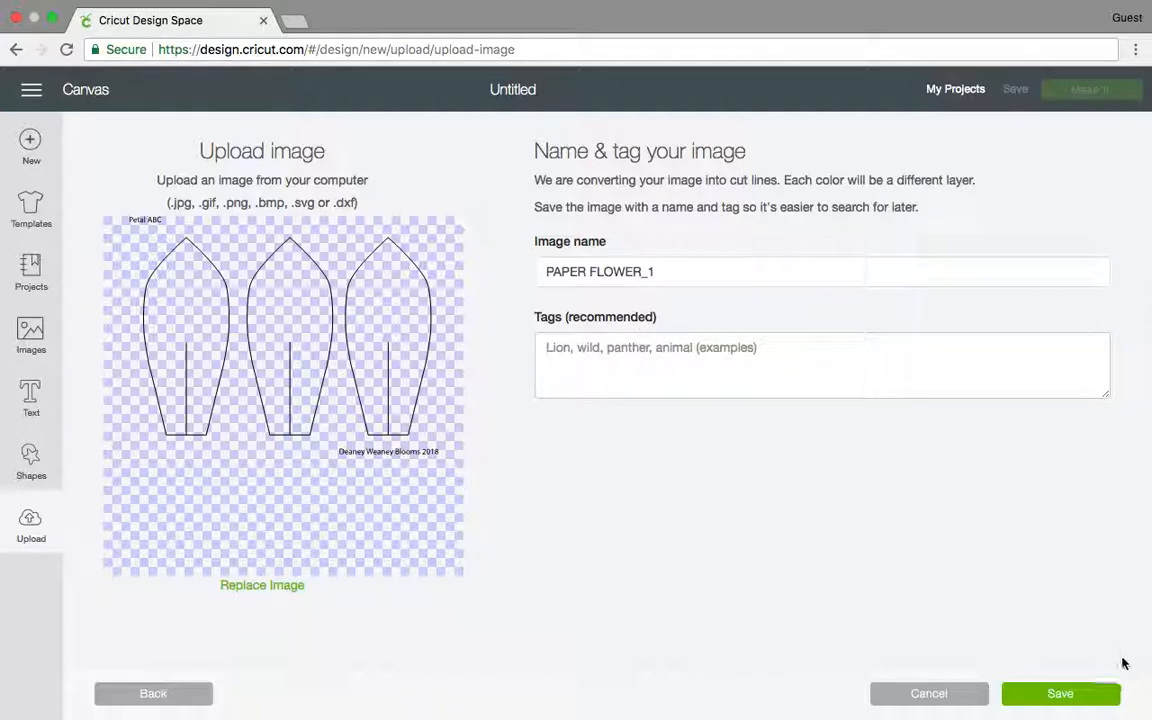
{"action": "mouse_move", "coordinate": [996, 552]}
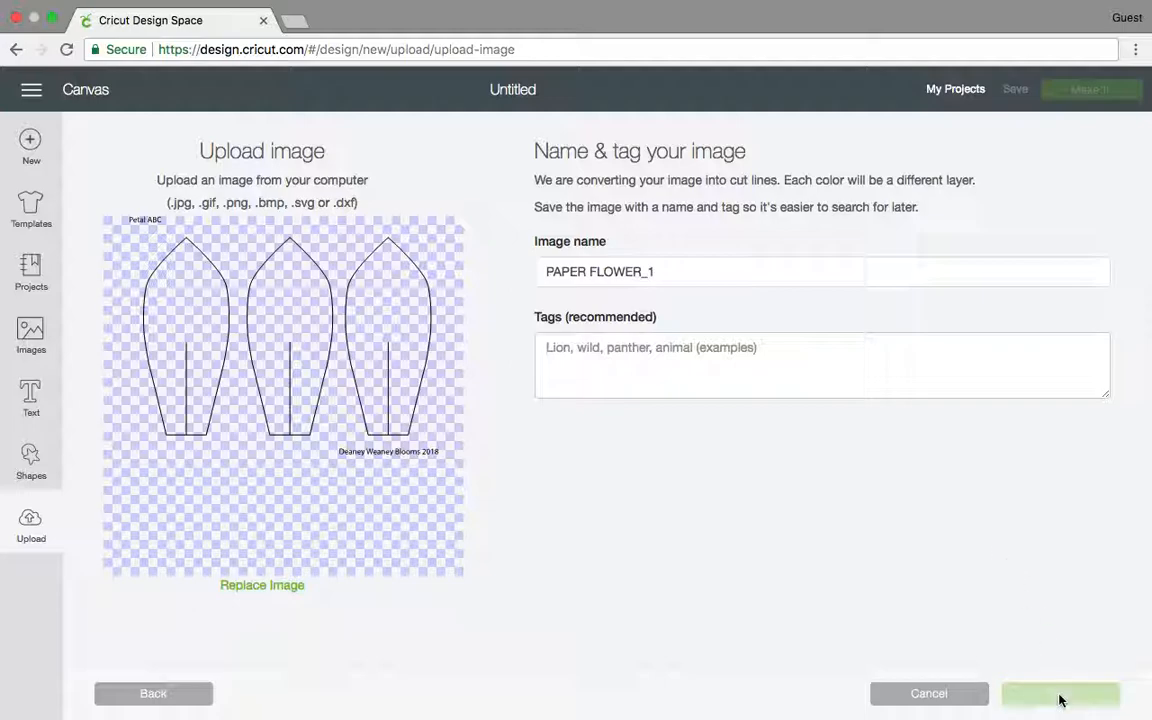
{"action": "mouse_move", "coordinate": [1004, 654]}
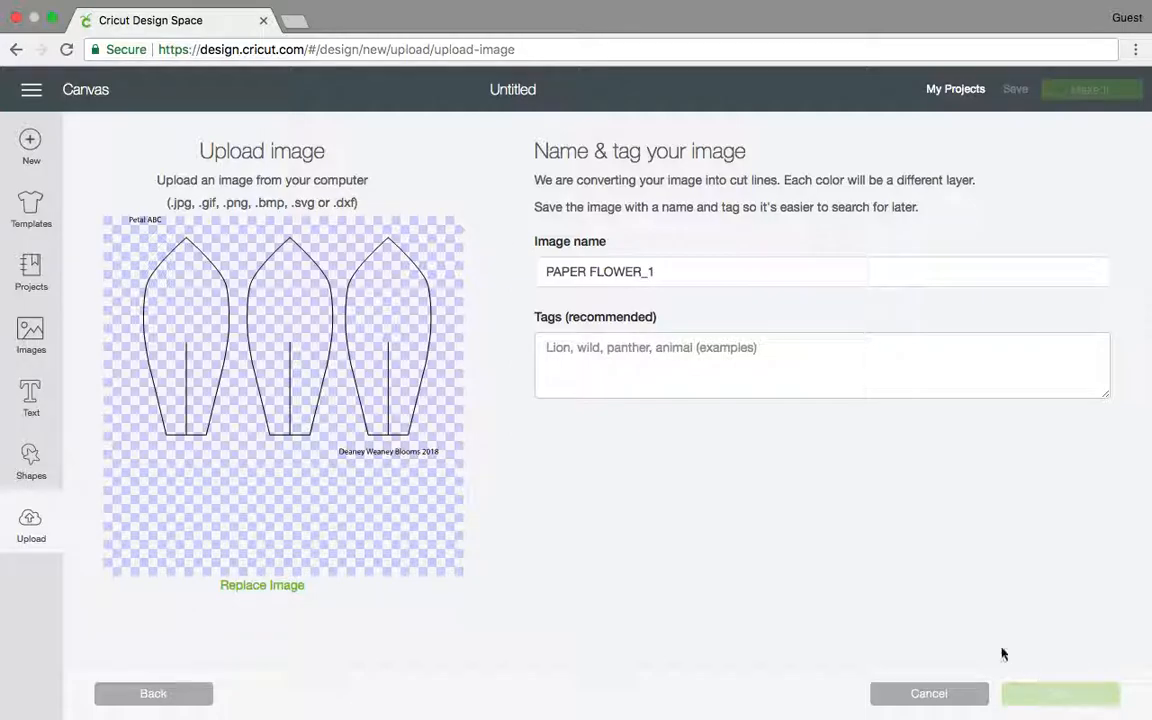
- Save the petal image to uploads and select it among recently uploaded images
{"action": "left_click", "coordinate": [1060, 692]}
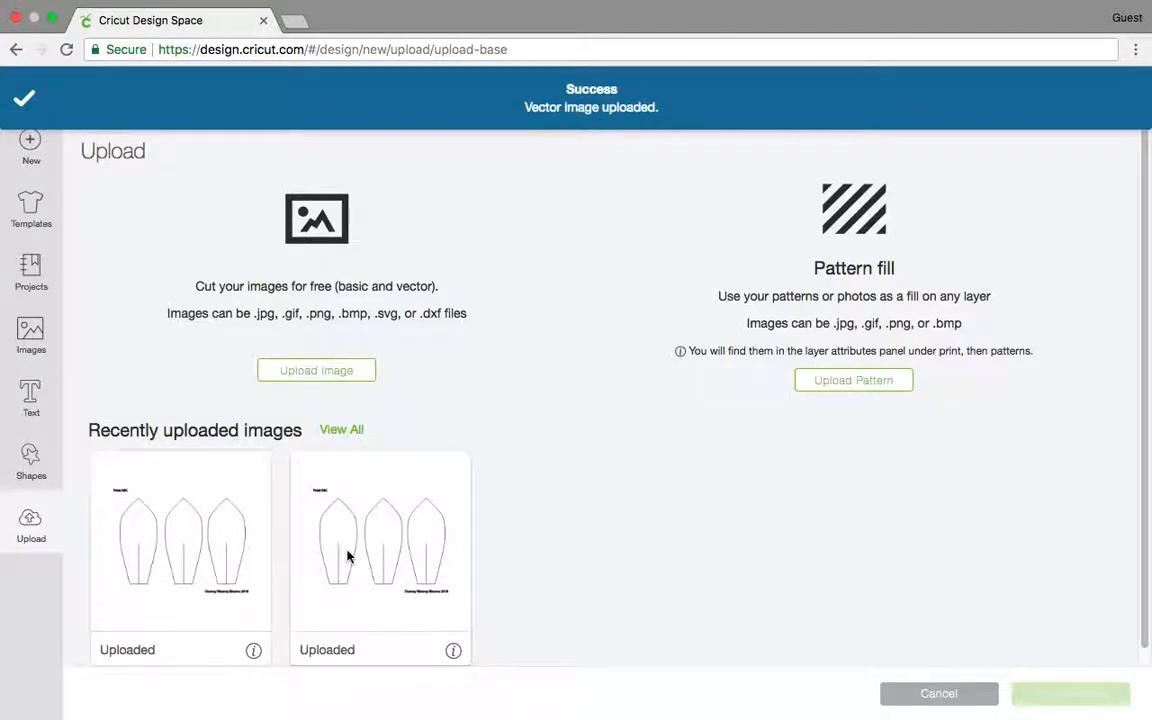
{"action": "mouse_move", "coordinate": [278, 546]}
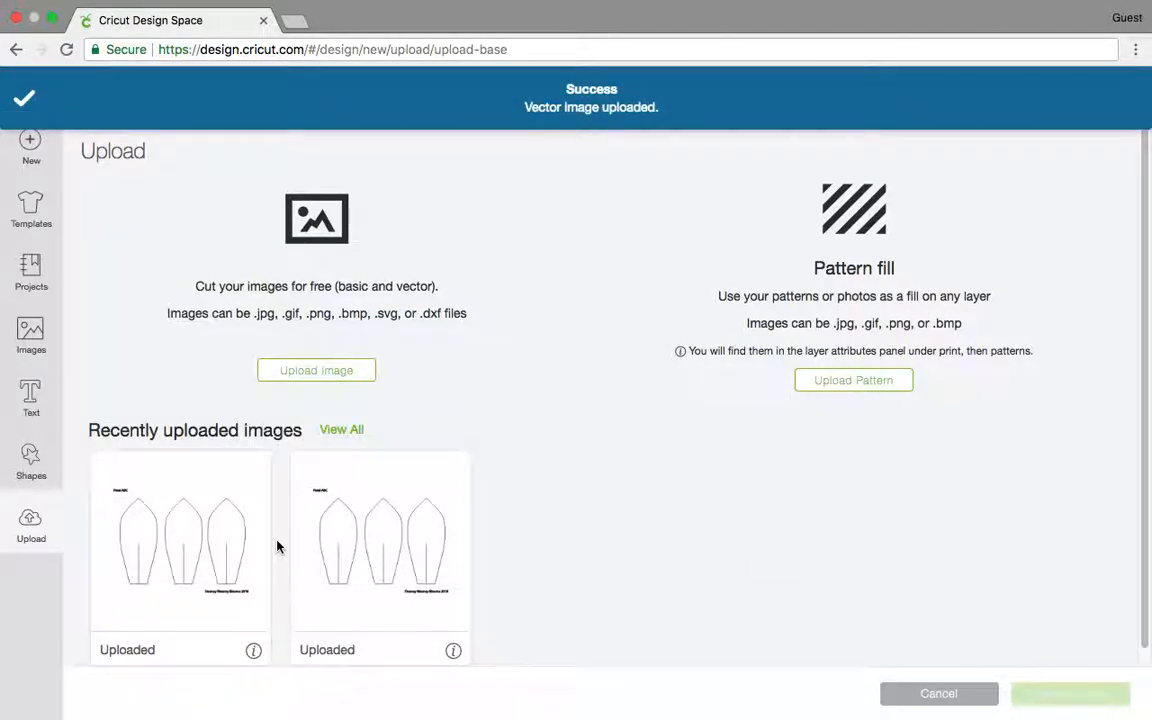
{"action": "left_click", "coordinate": [180, 550]}
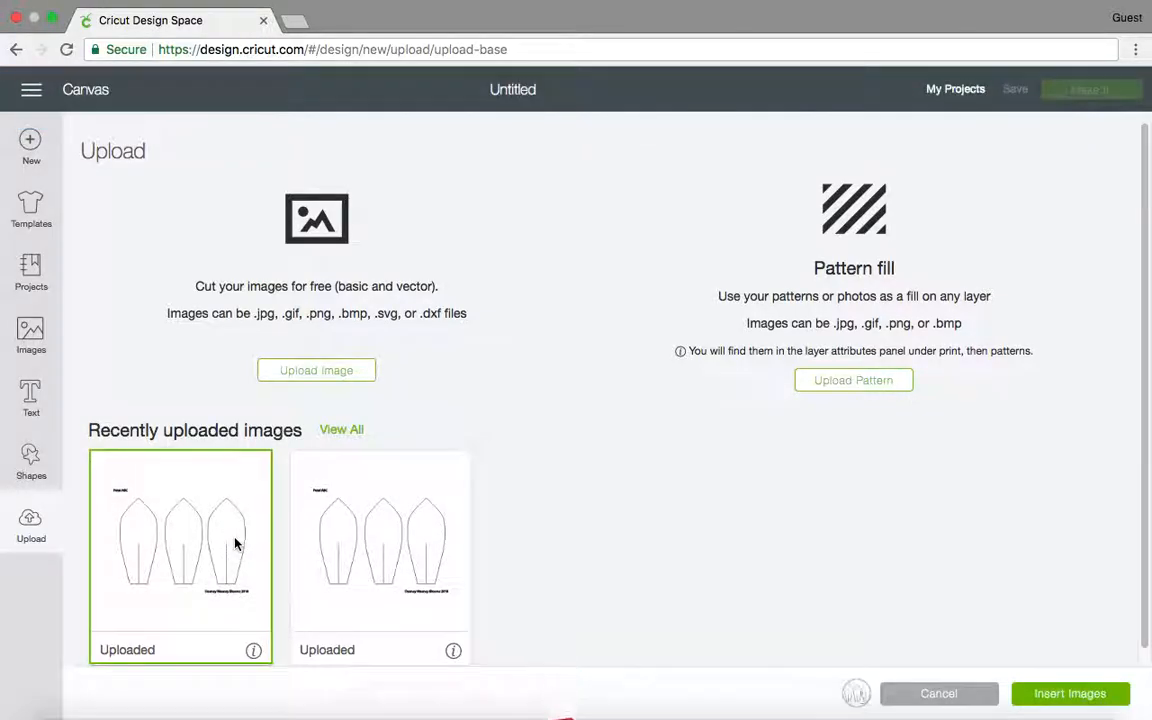
{"action": "mouse_move", "coordinate": [1050, 678]}
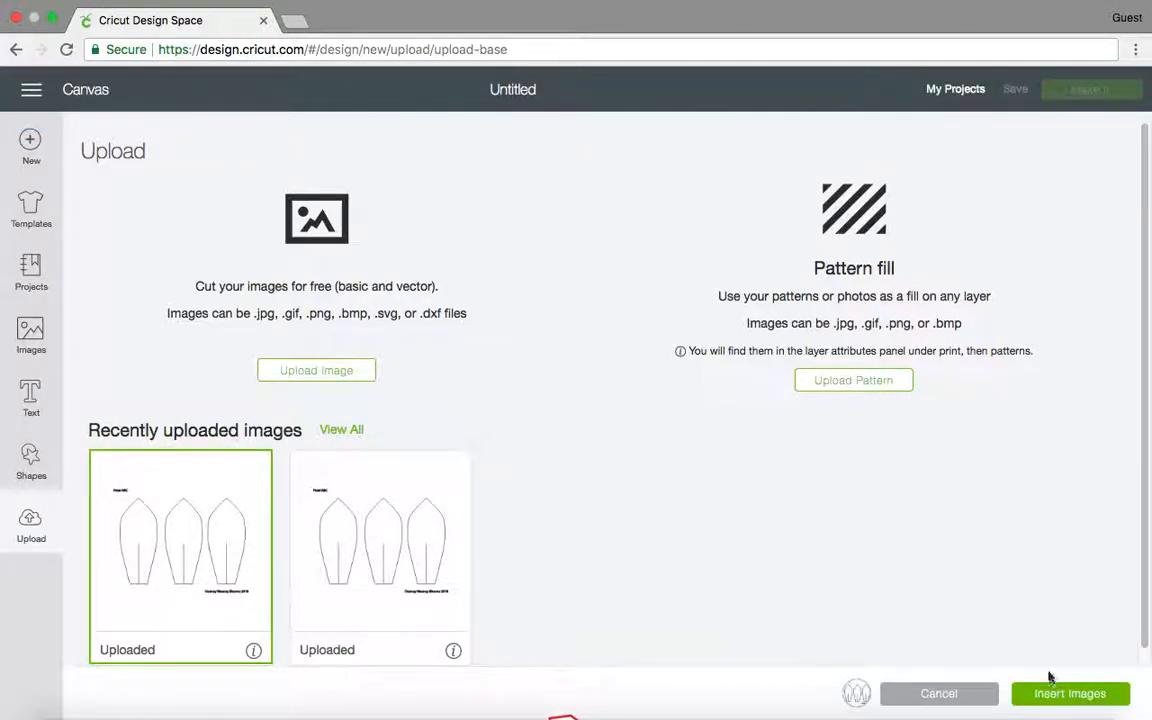
- Insert the petals on the canvas, try width 8 and height 4, then revert to 10.547 x 8.175
{"action": "left_click", "coordinate": [938, 692]}
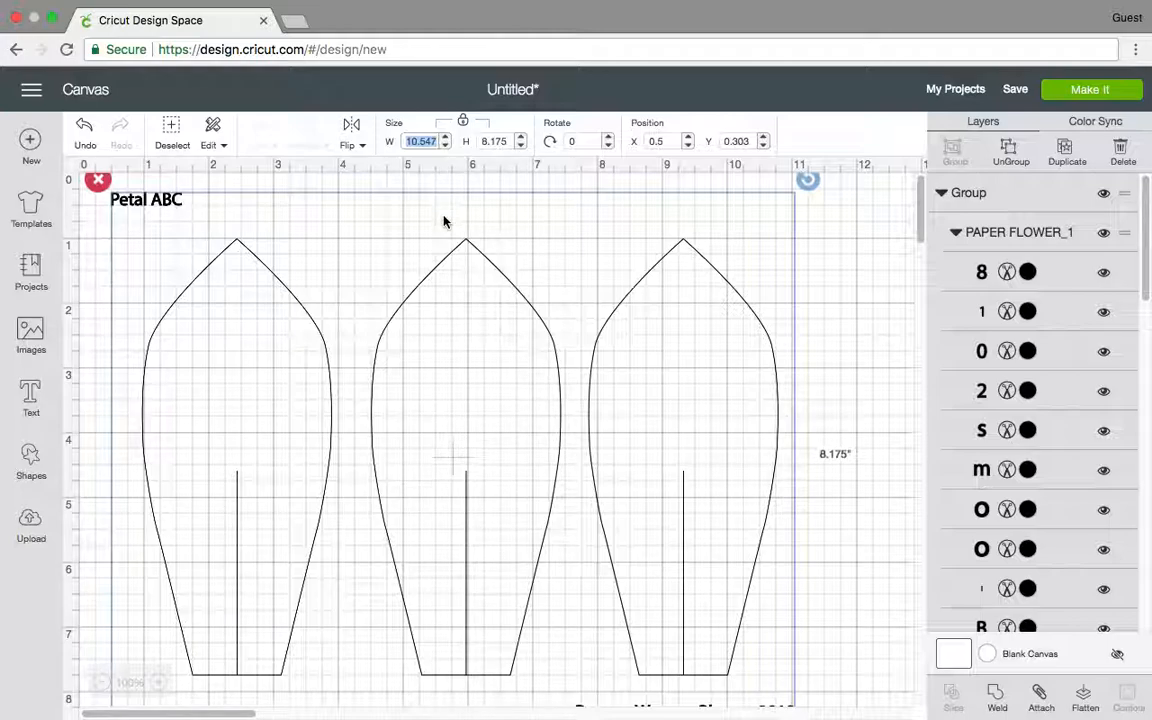
{"action": "type", "text": "8"}
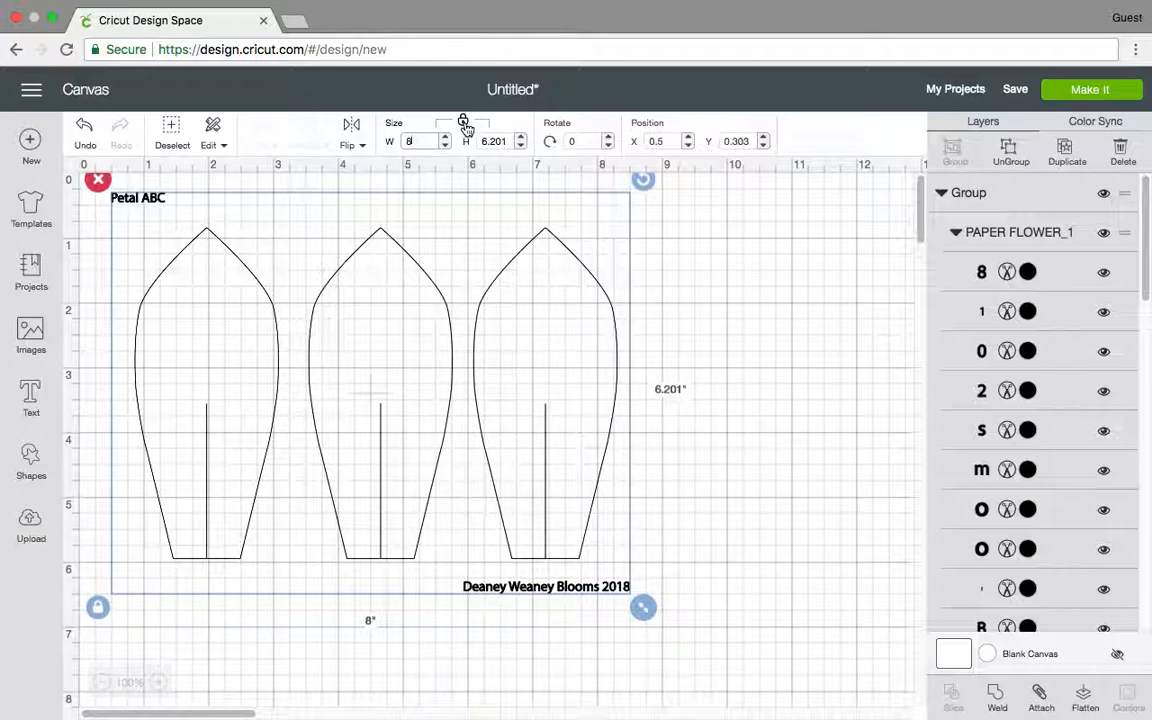
{"action": "mouse_move", "coordinate": [464, 124]}
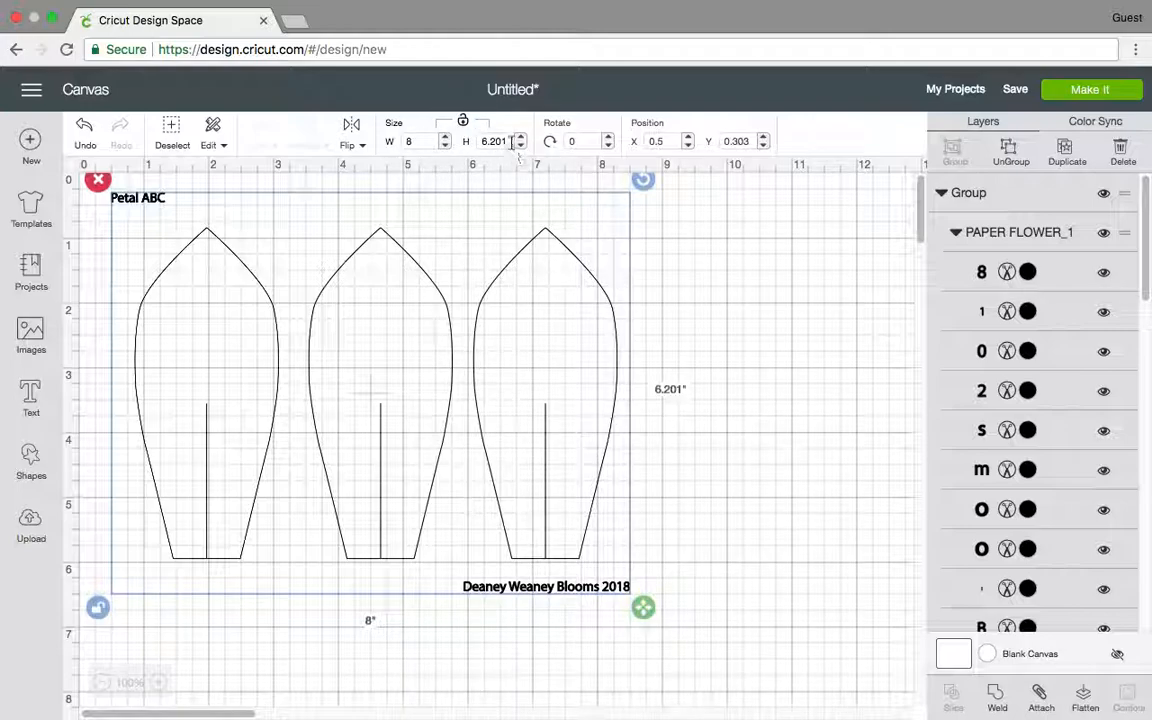
{"action": "type", "text": "4"}
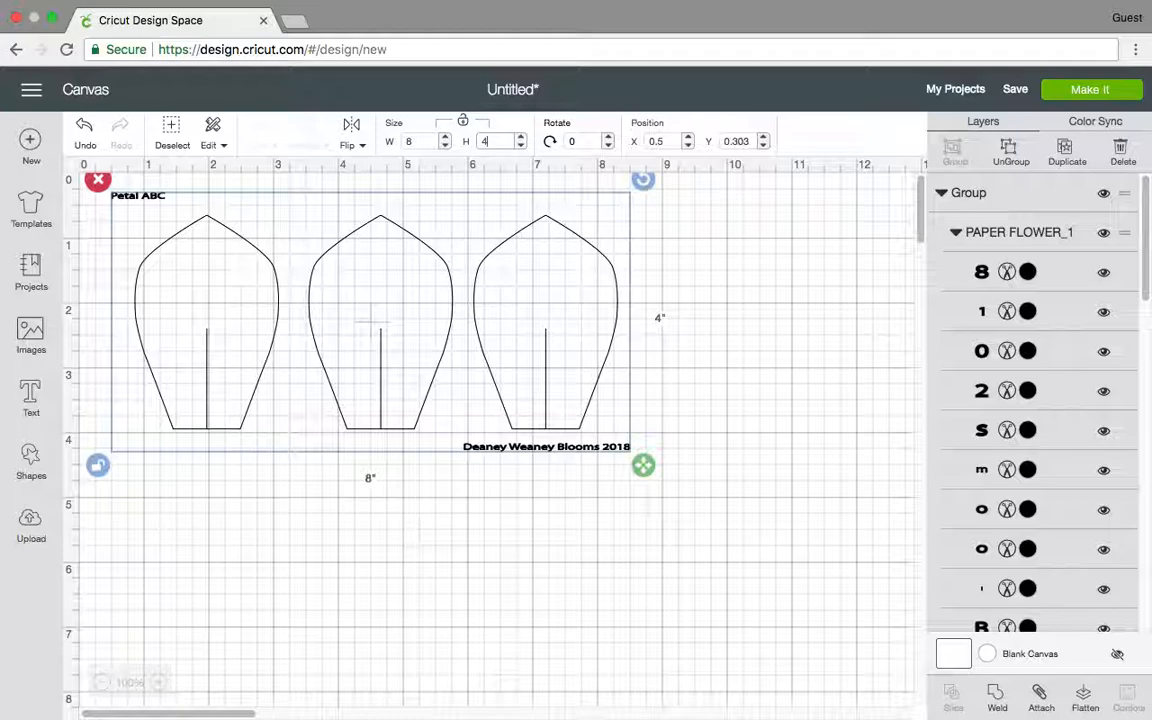
{"action": "left_click", "coordinate": [576, 278]}
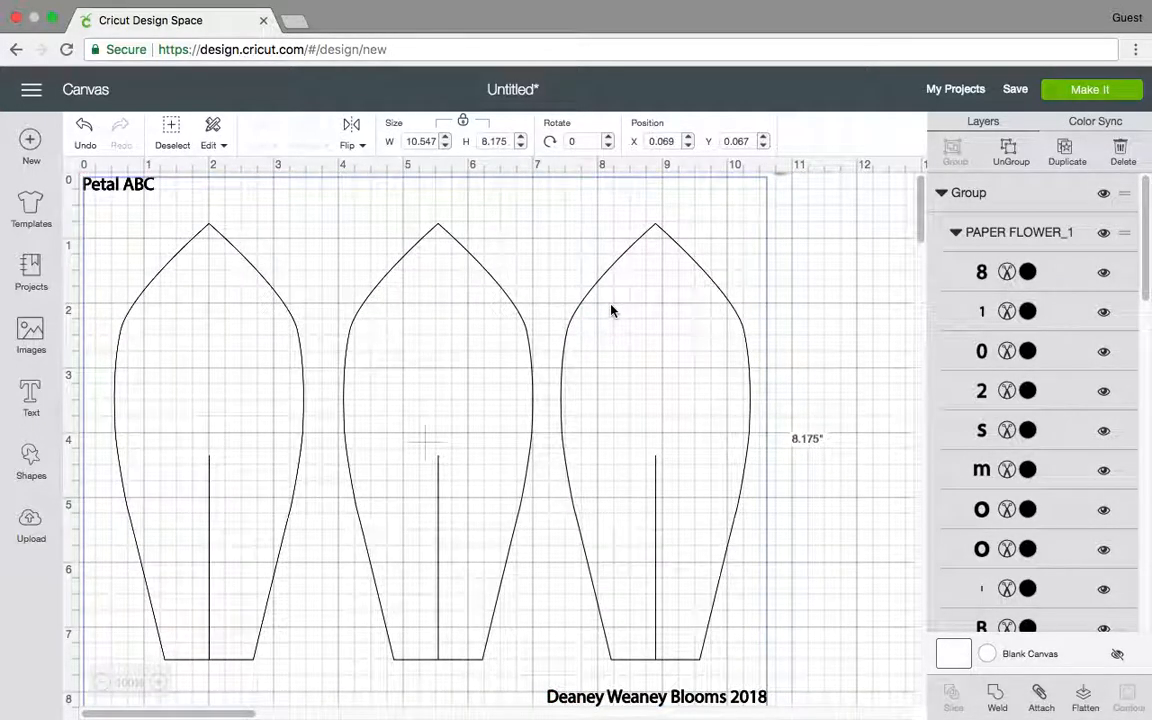
{"action": "mouse_move", "coordinate": [164, 198]}
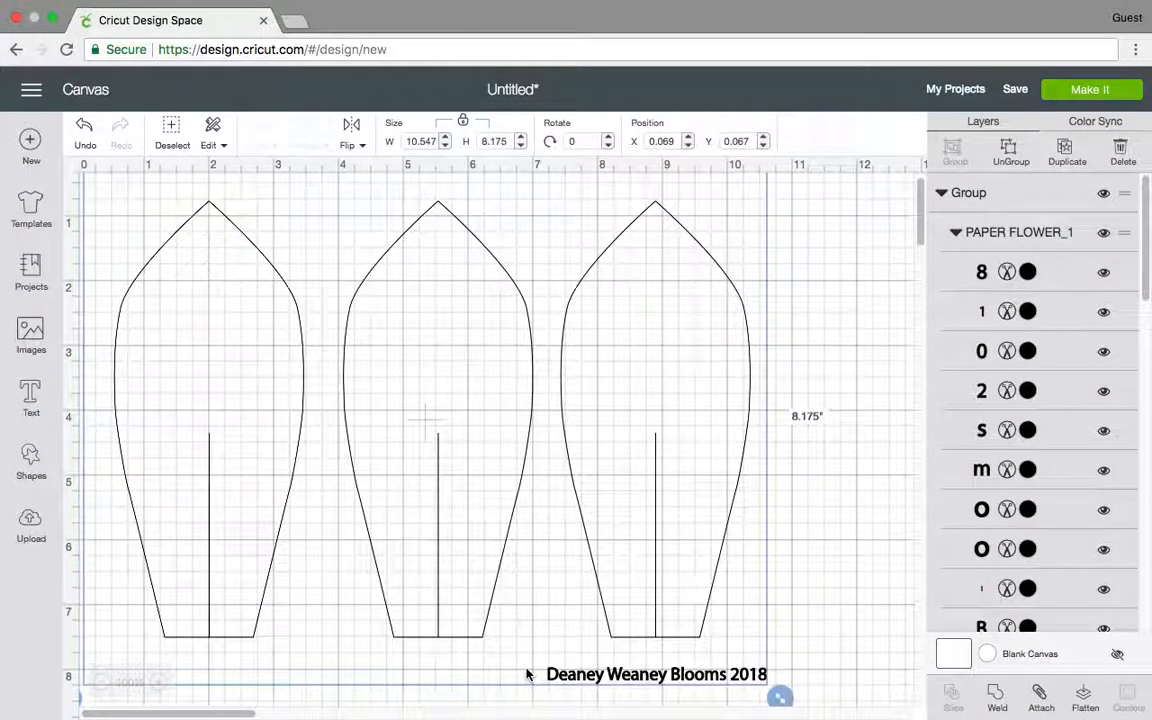
{"action": "mouse_move", "coordinate": [648, 672]}
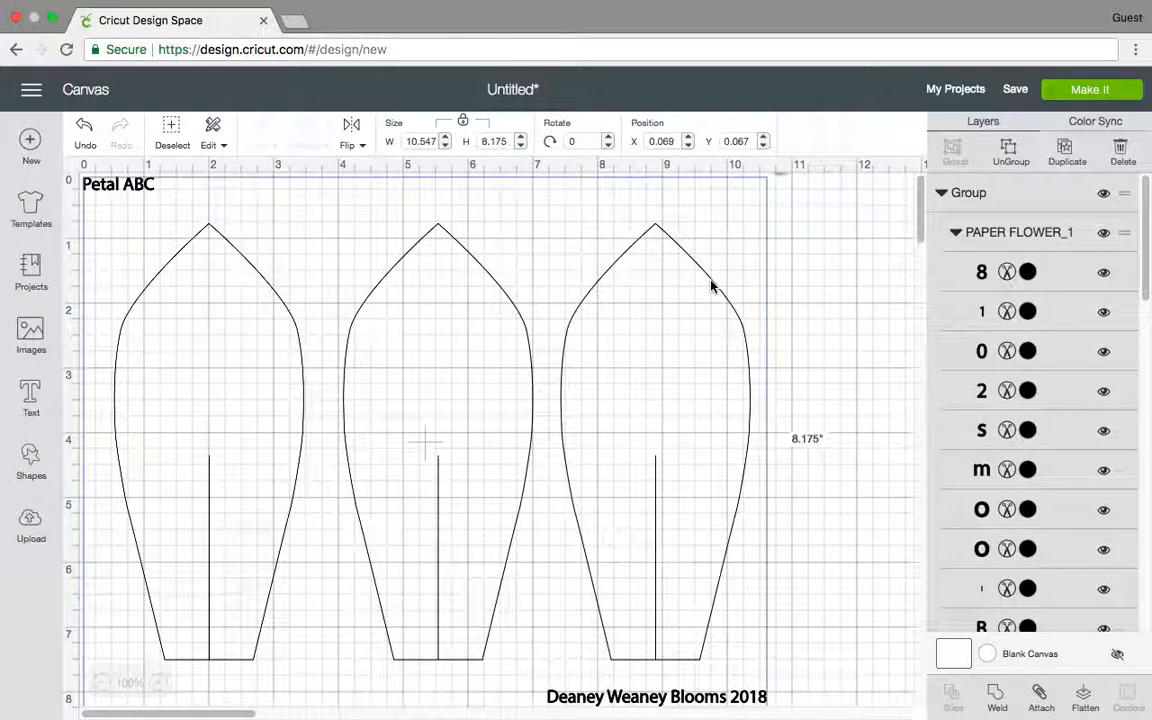
{"action": "mouse_move", "coordinate": [1038, 244]}
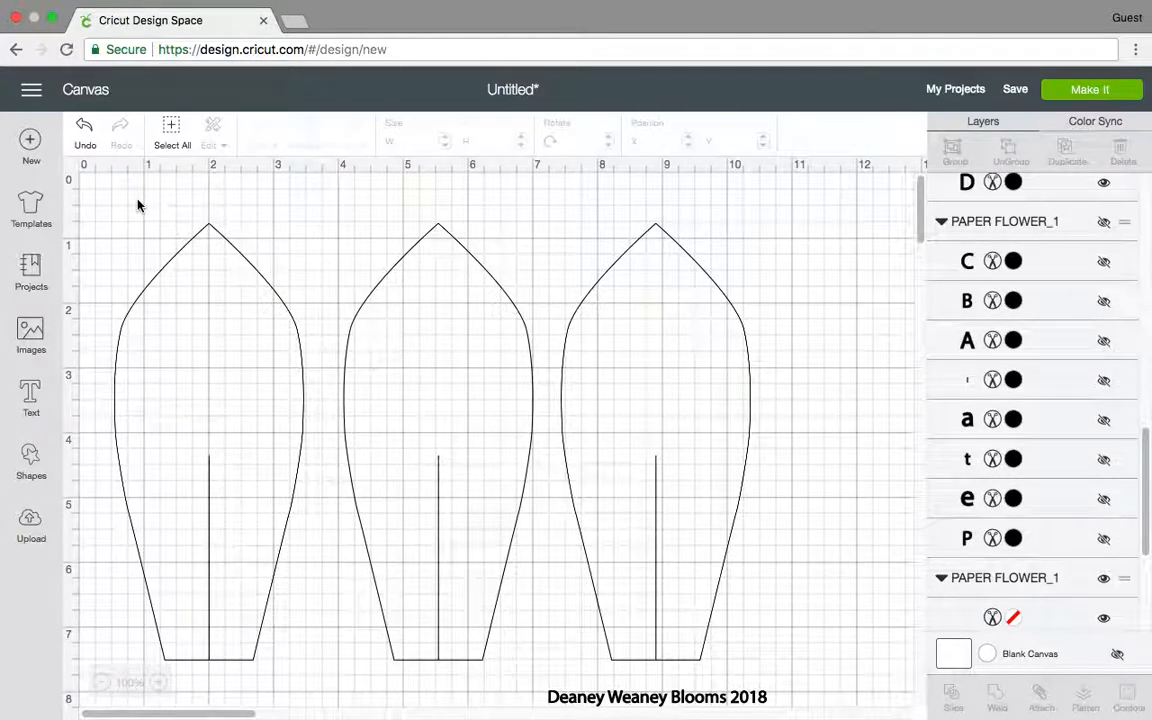
{"action": "mouse_move", "coordinate": [730, 704]}
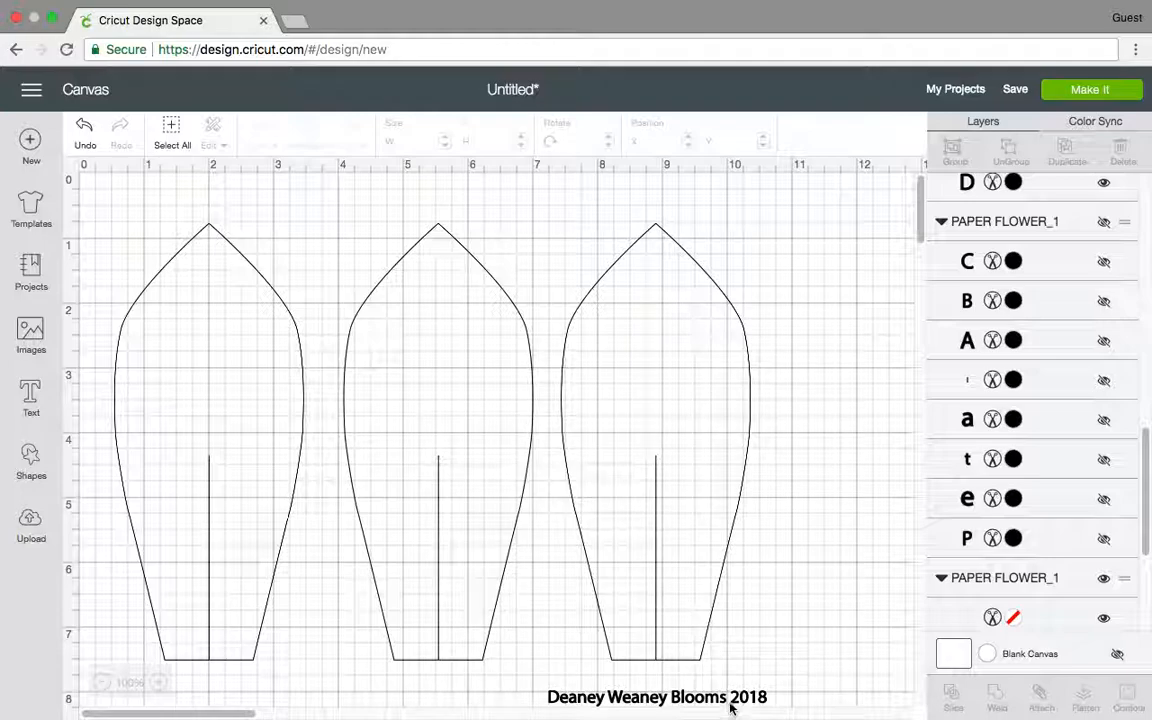
- Hide the Deaney Weaney Blooms 2018 credit text layer, leaving only the petal outlines
{"action": "left_click", "coordinate": [656, 696]}
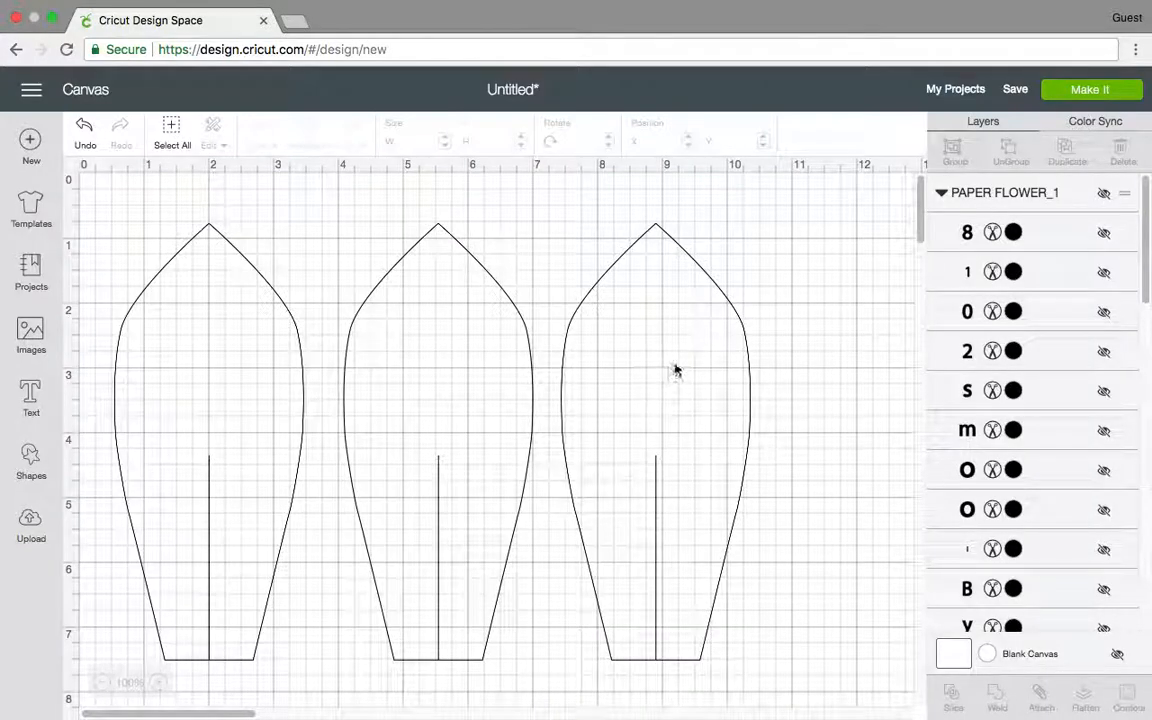
{"action": "mouse_move", "coordinate": [672, 370]}
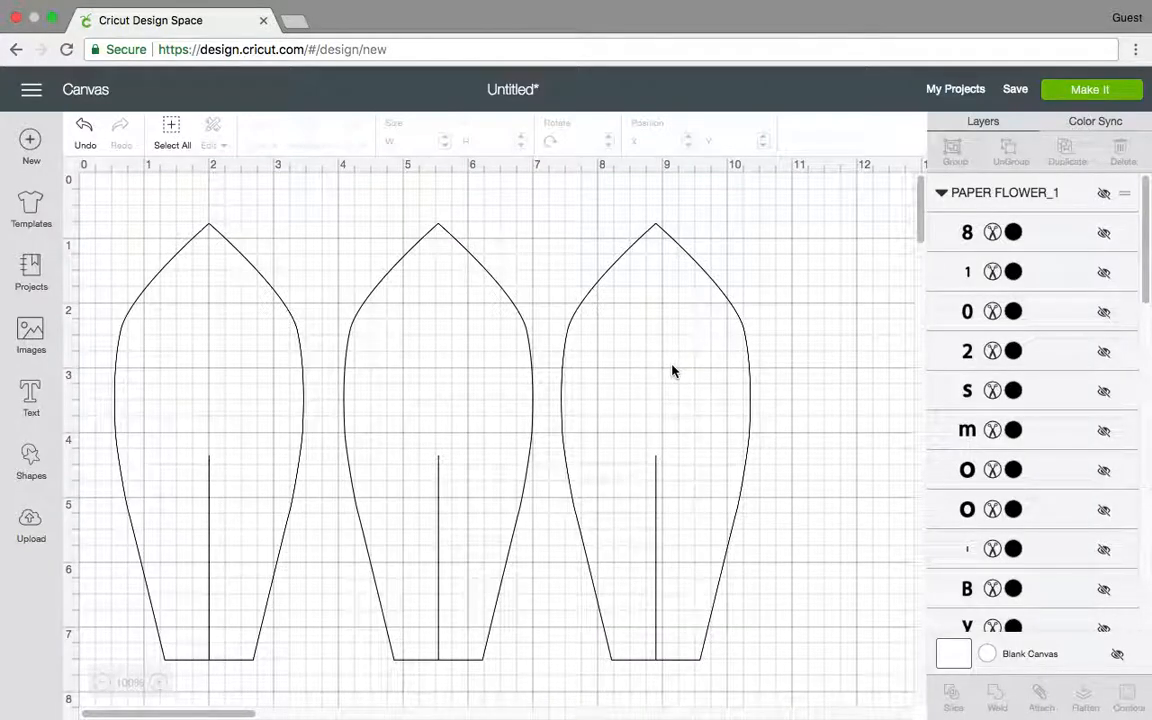
{"action": "mouse_move", "coordinate": [678, 362]}
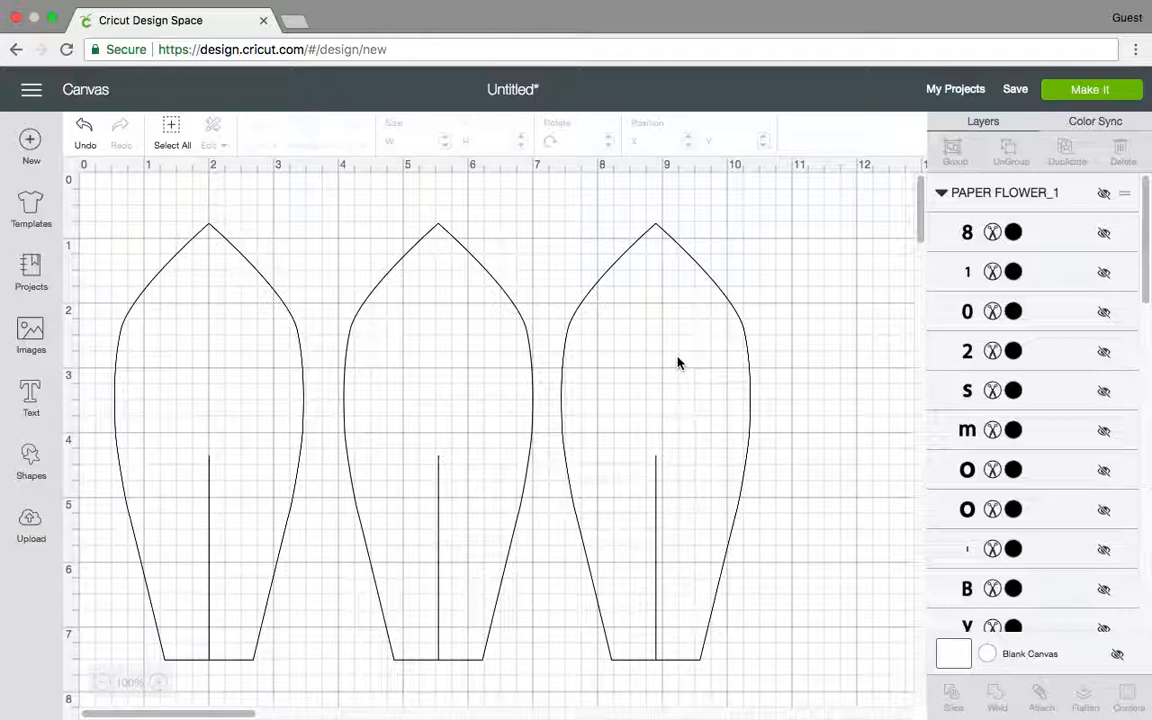
{"action": "mouse_move", "coordinate": [828, 304]}
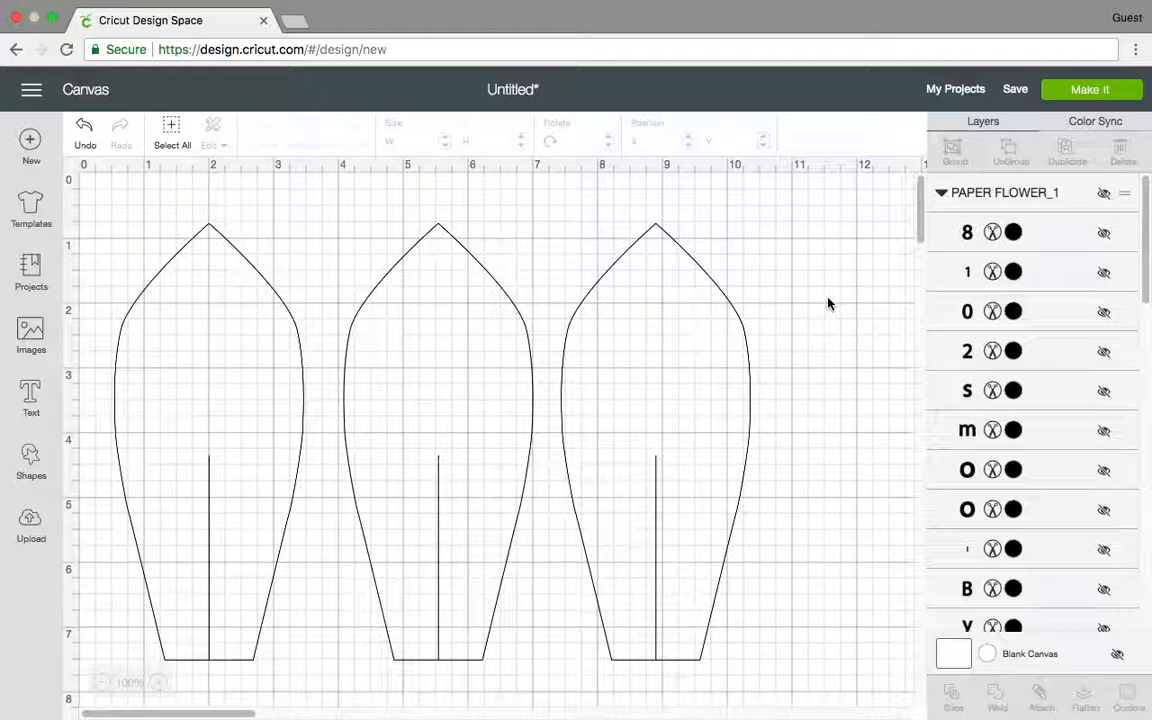
{"action": "mouse_move", "coordinate": [810, 300]}
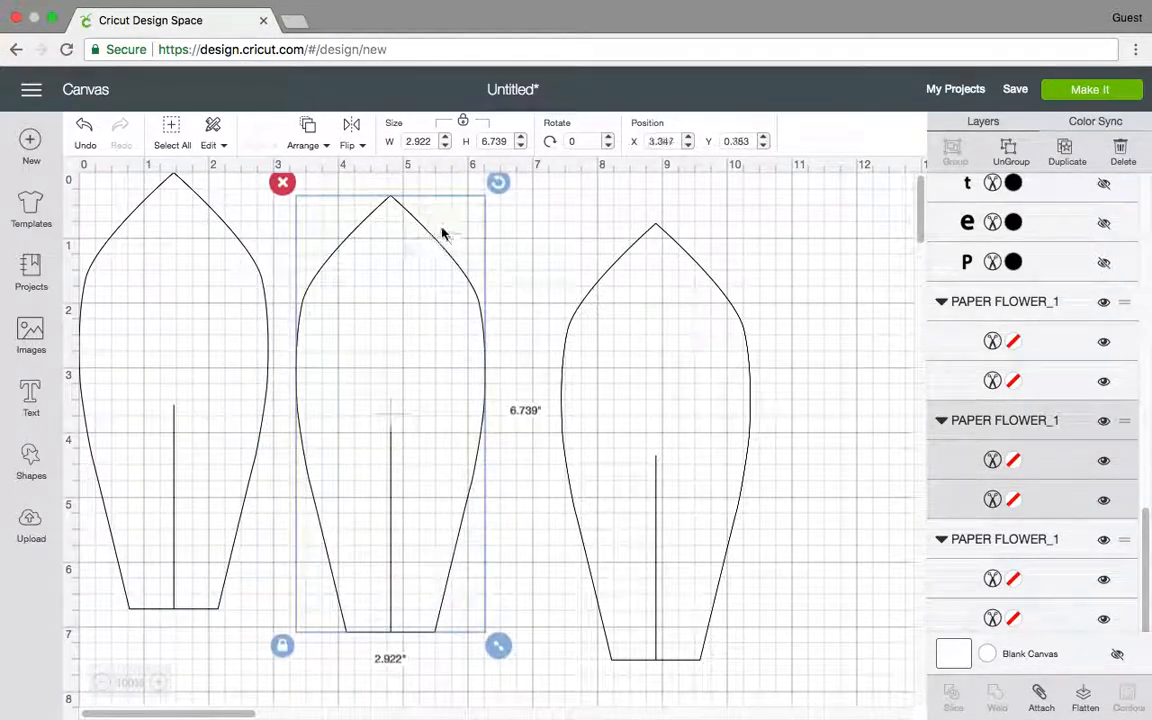
- Nest the flipped middle petal and right petal close together, then send the design to Make It
{"action": "left_click_drag", "start_coordinate": [498, 182], "coordinate": [572, 228]}
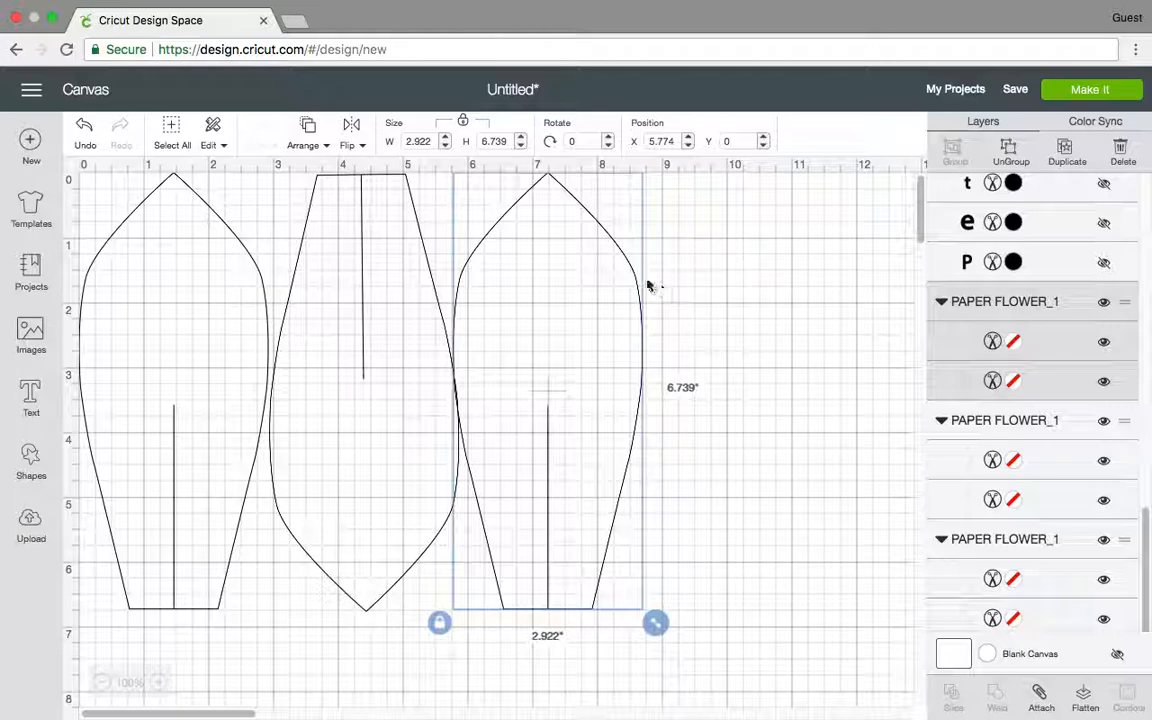
{"action": "left_click_drag", "start_coordinate": [550, 400], "coordinate": [556, 420]}
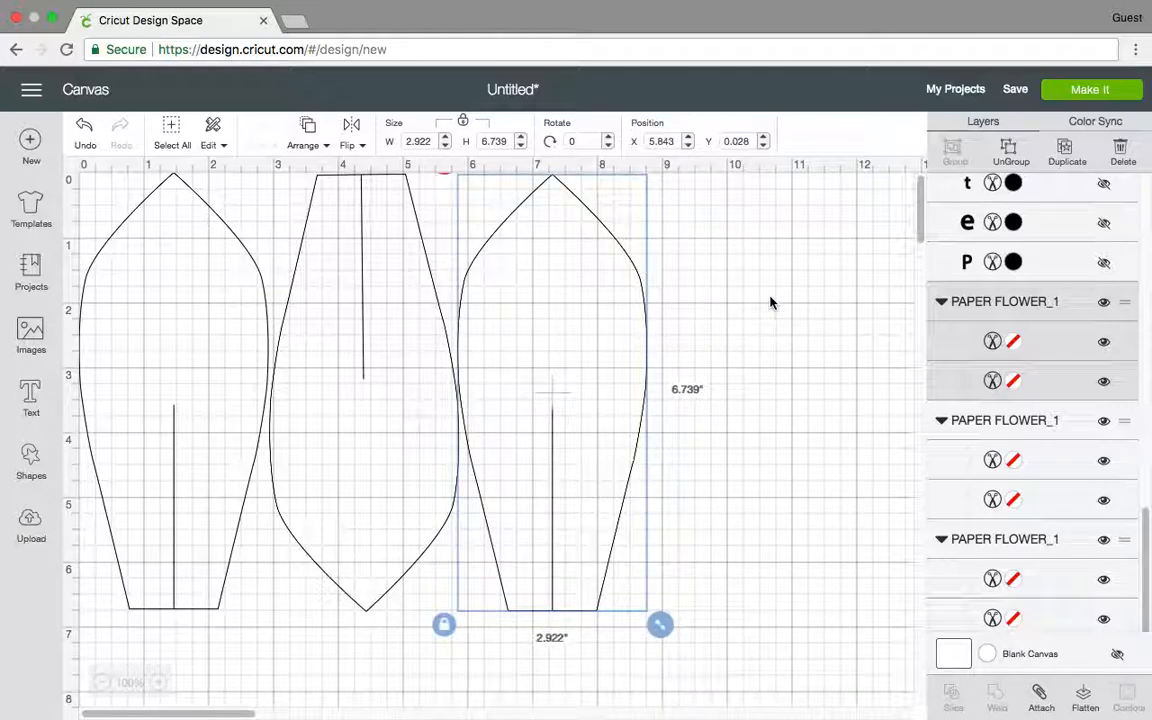
{"action": "left_click", "coordinate": [770, 304]}
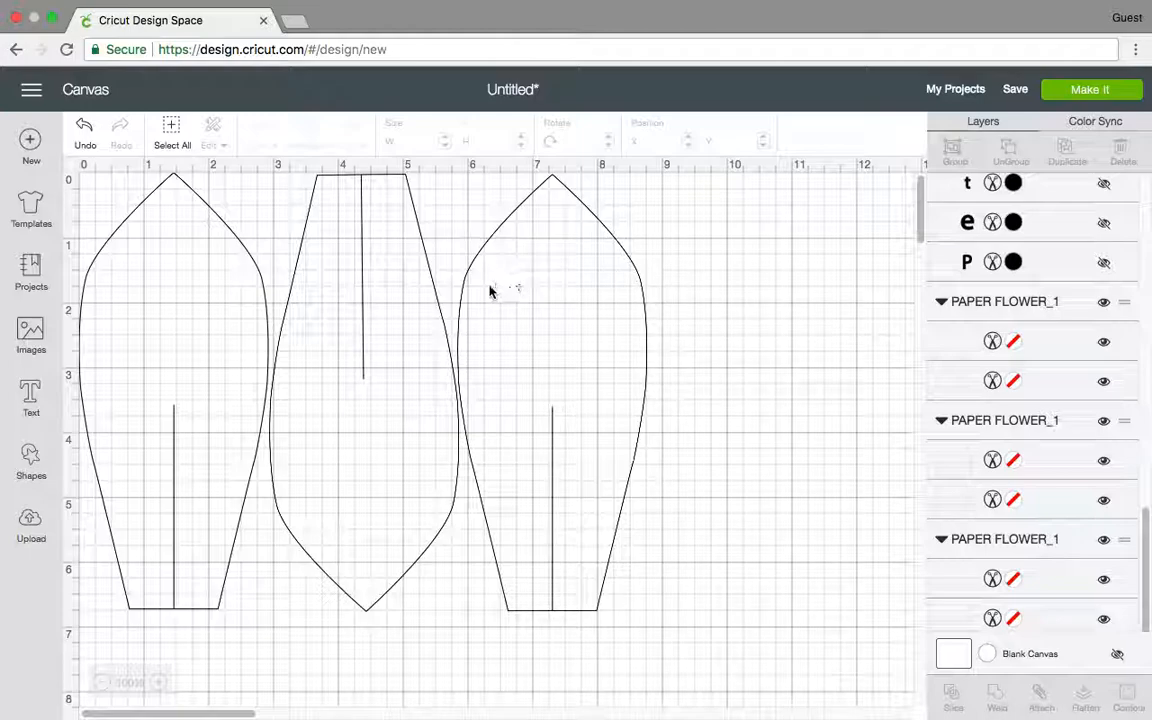
{"action": "left_click", "coordinate": [1090, 88]}
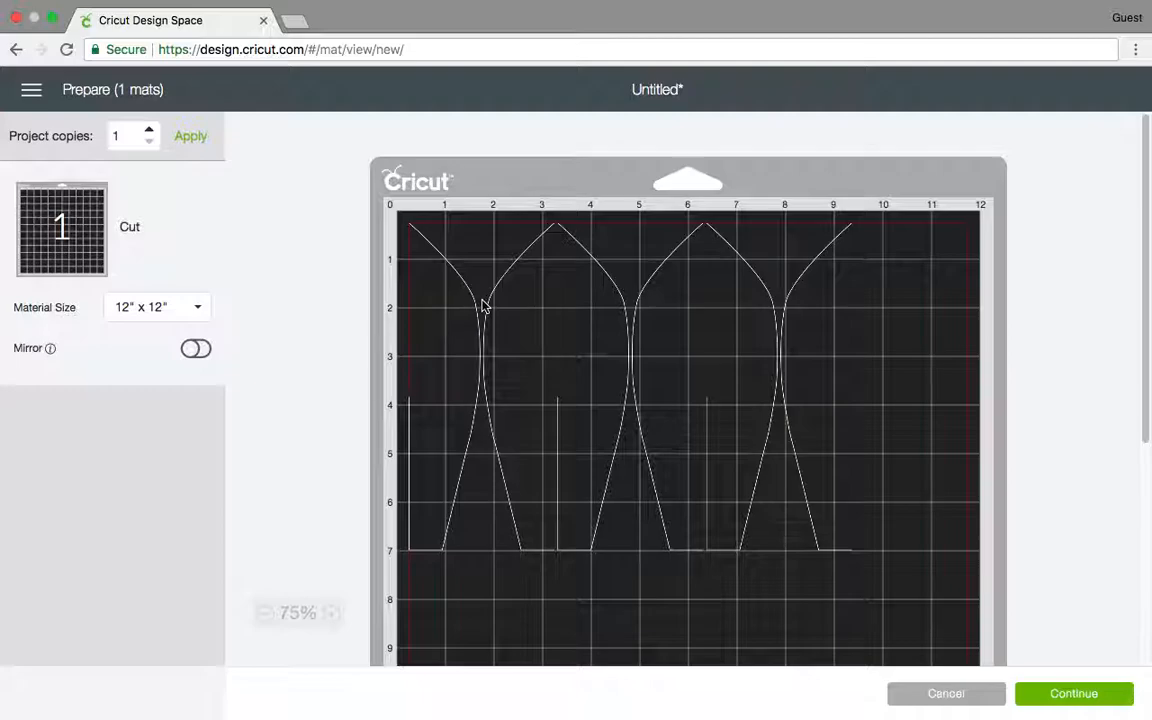
{"action": "mouse_move", "coordinate": [480, 258]}
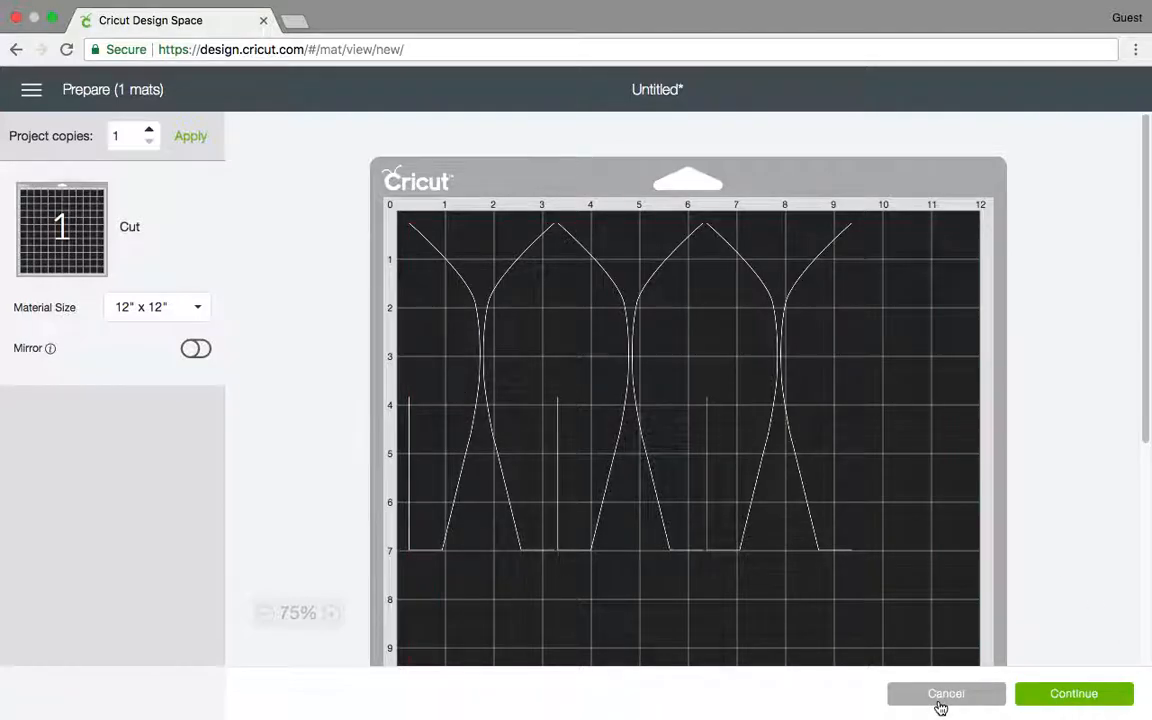
- Cancel the Prepare mat screen to return to the canvas with the nested petals
{"action": "left_click", "coordinate": [944, 692]}
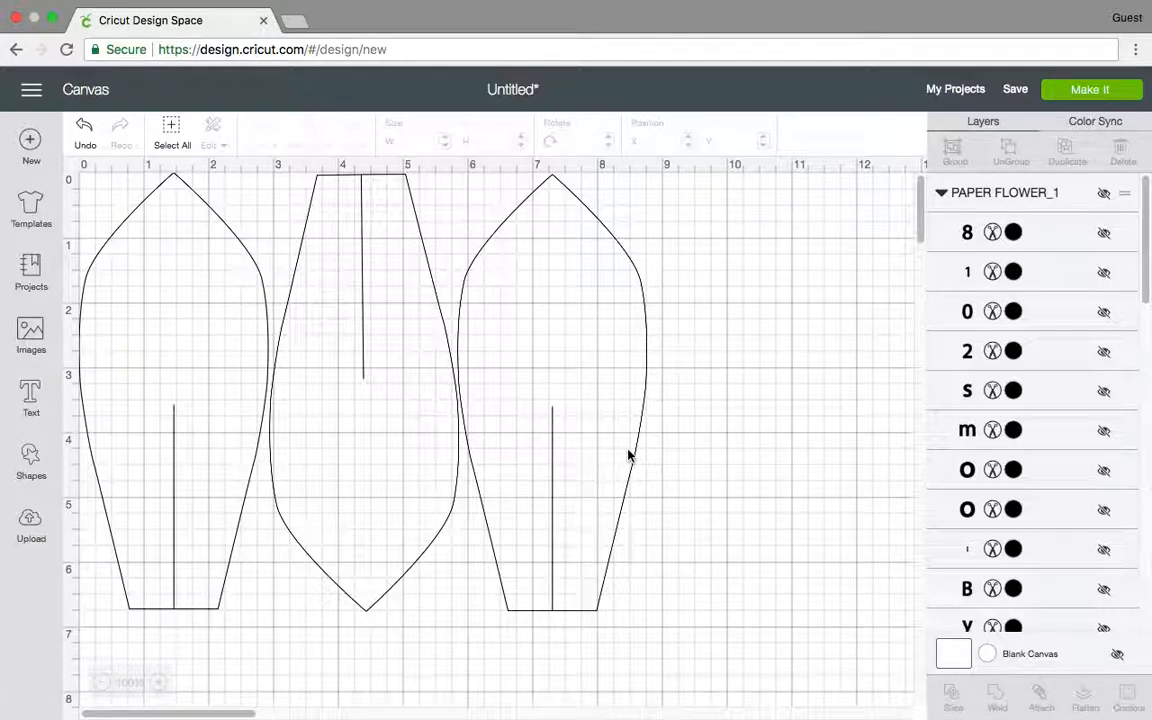
{"action": "mouse_move", "coordinate": [736, 308]}
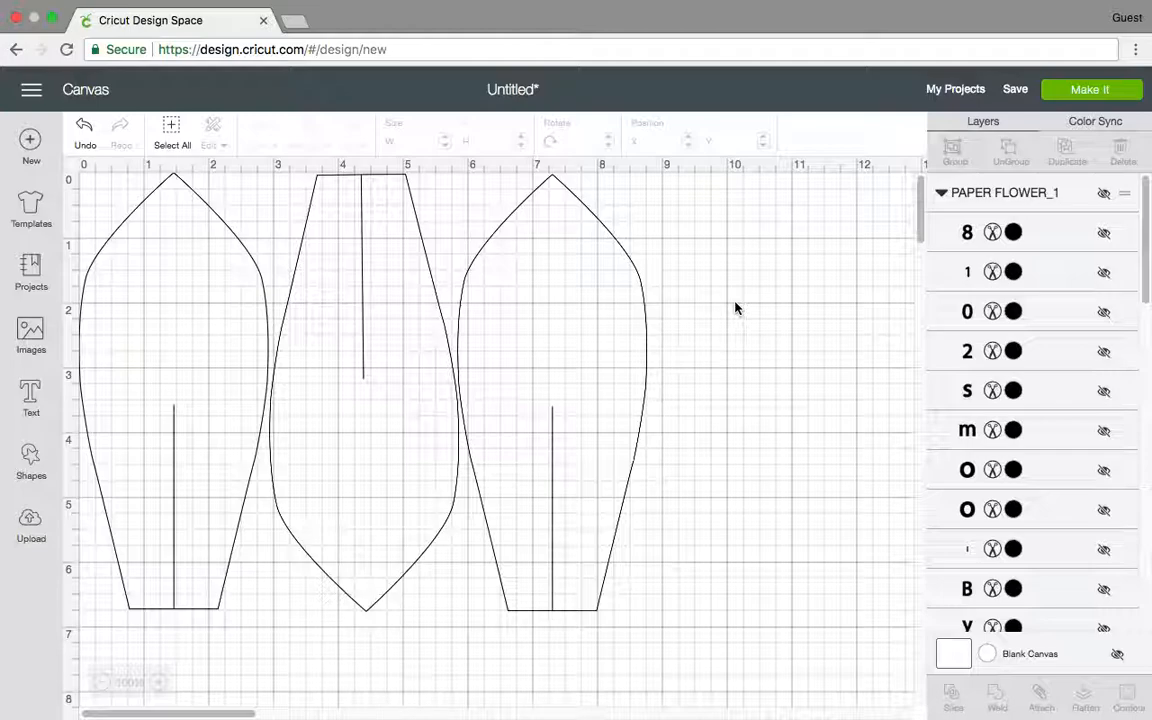
{"action": "mouse_move", "coordinate": [698, 244]}
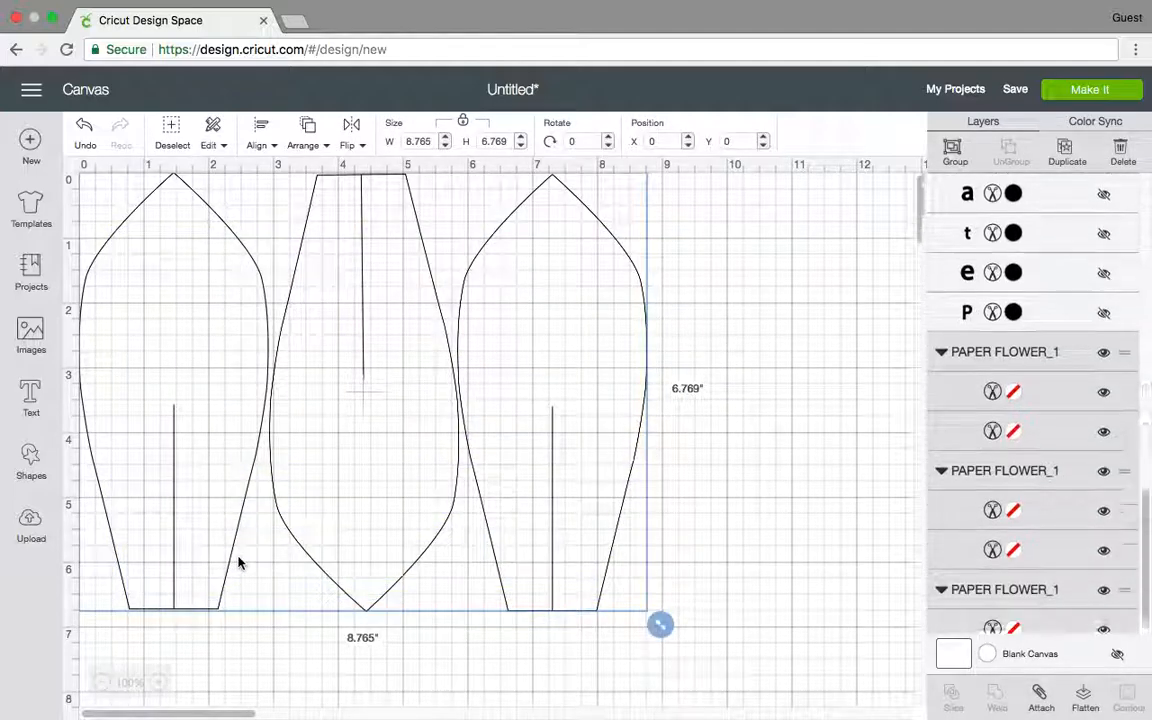
- Send the attached petals to the mat preview via Make It
{"action": "scroll", "scroll_direction": "down", "scroll_amount": 3}
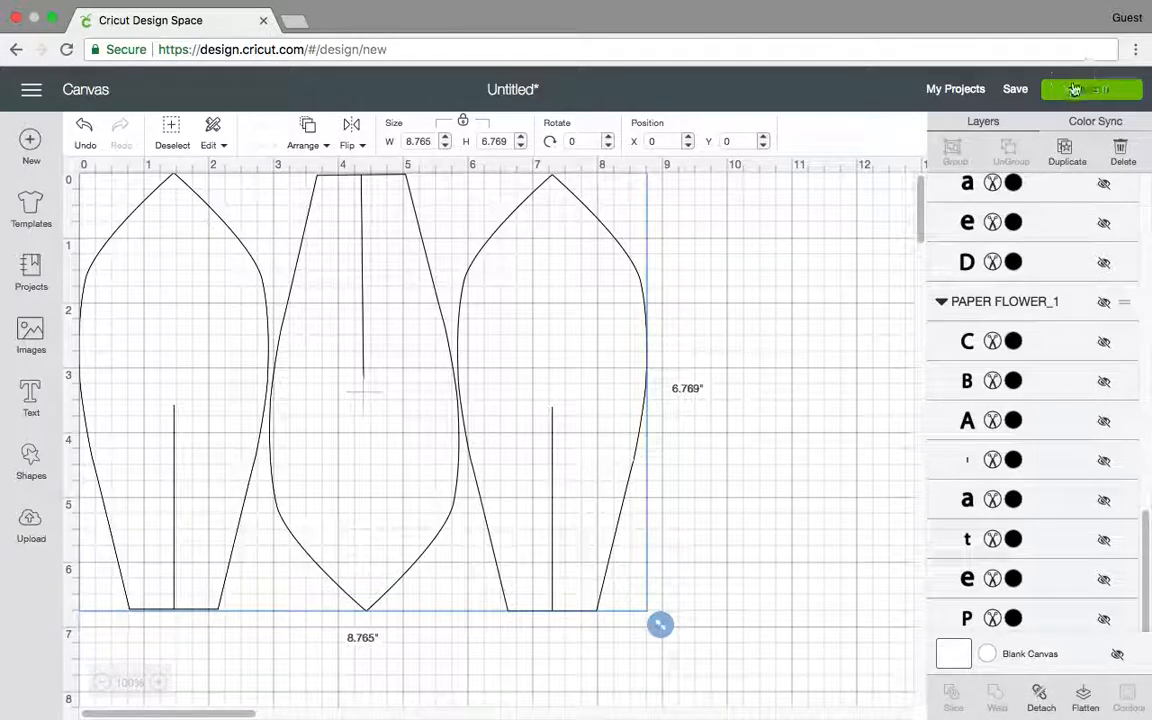
{"action": "left_click", "coordinate": [1092, 88]}
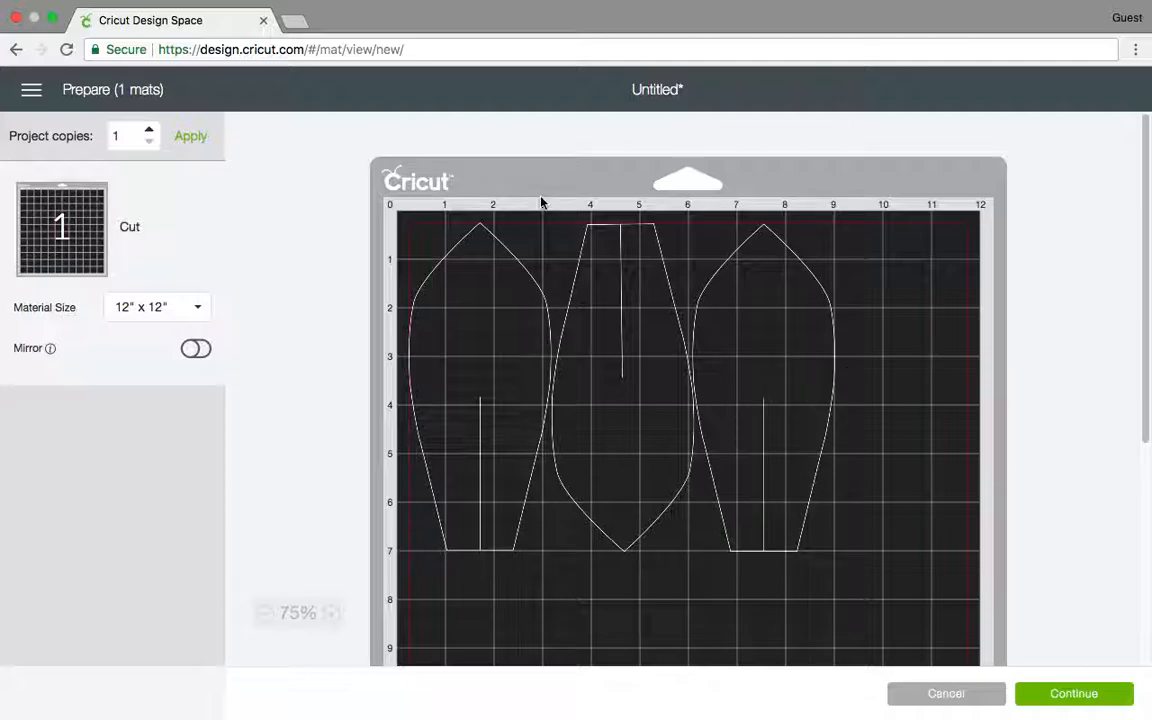
{"action": "left_click", "coordinate": [944, 692]}
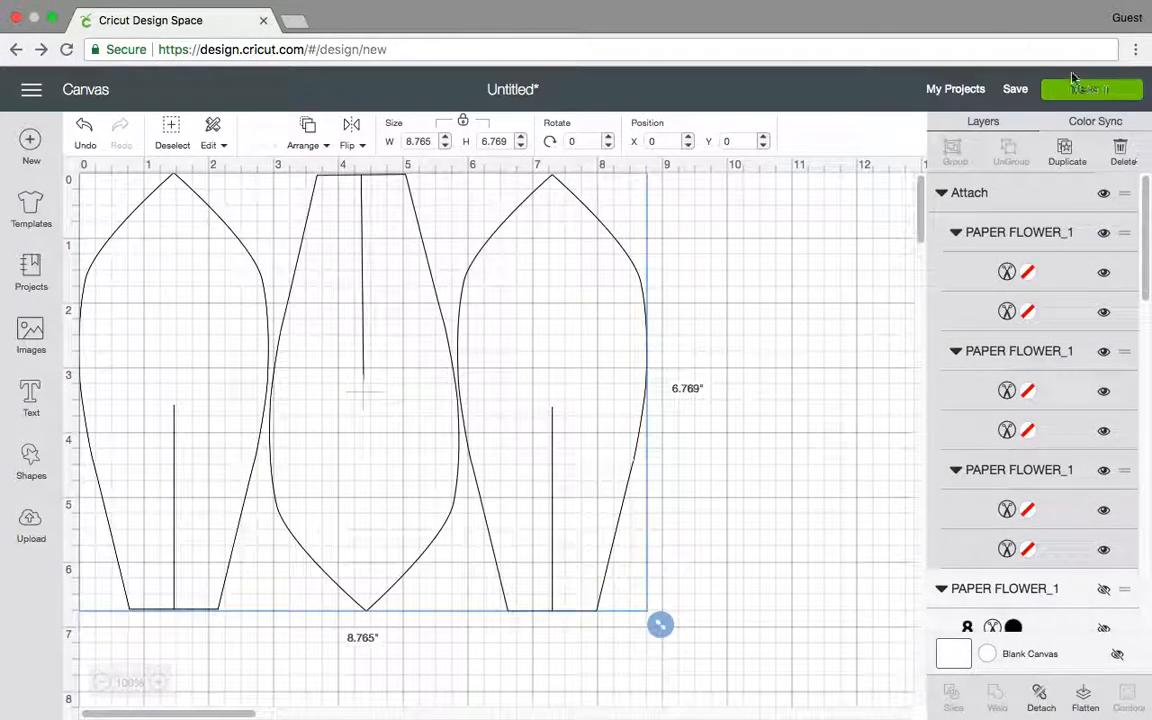
{"action": "left_click", "coordinate": [1090, 88]}
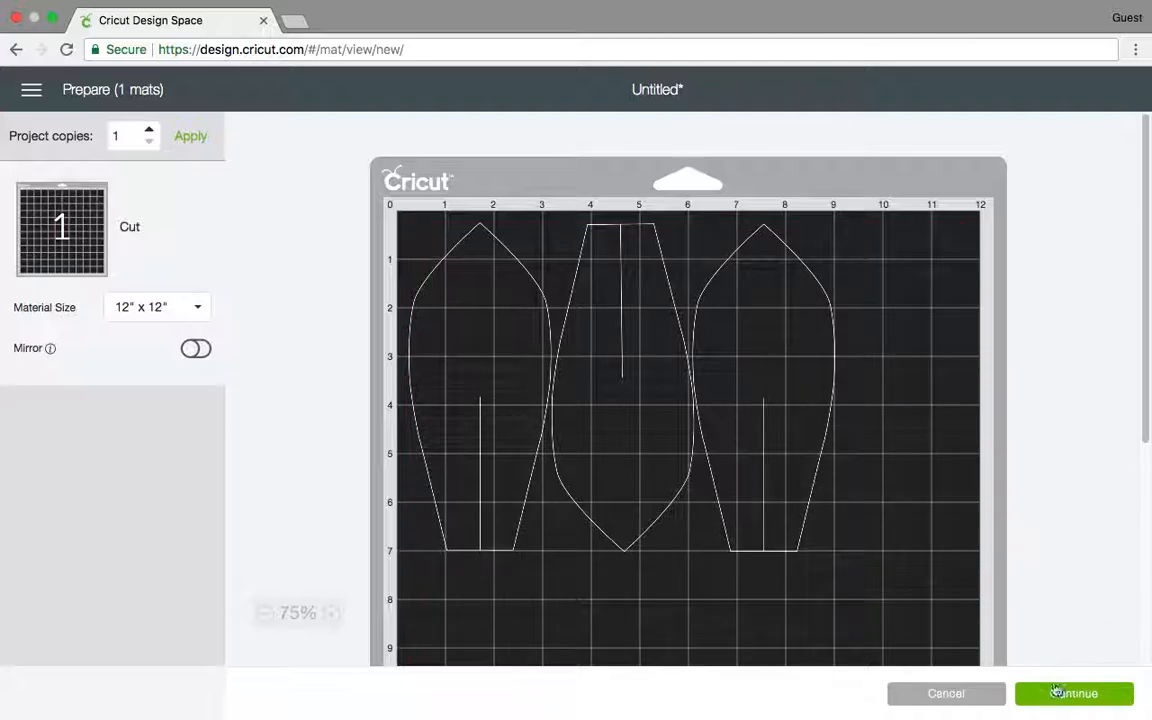
- Continue from the mat preview to the make step reporting no Cricut device found
{"action": "left_click", "coordinate": [1072, 692]}
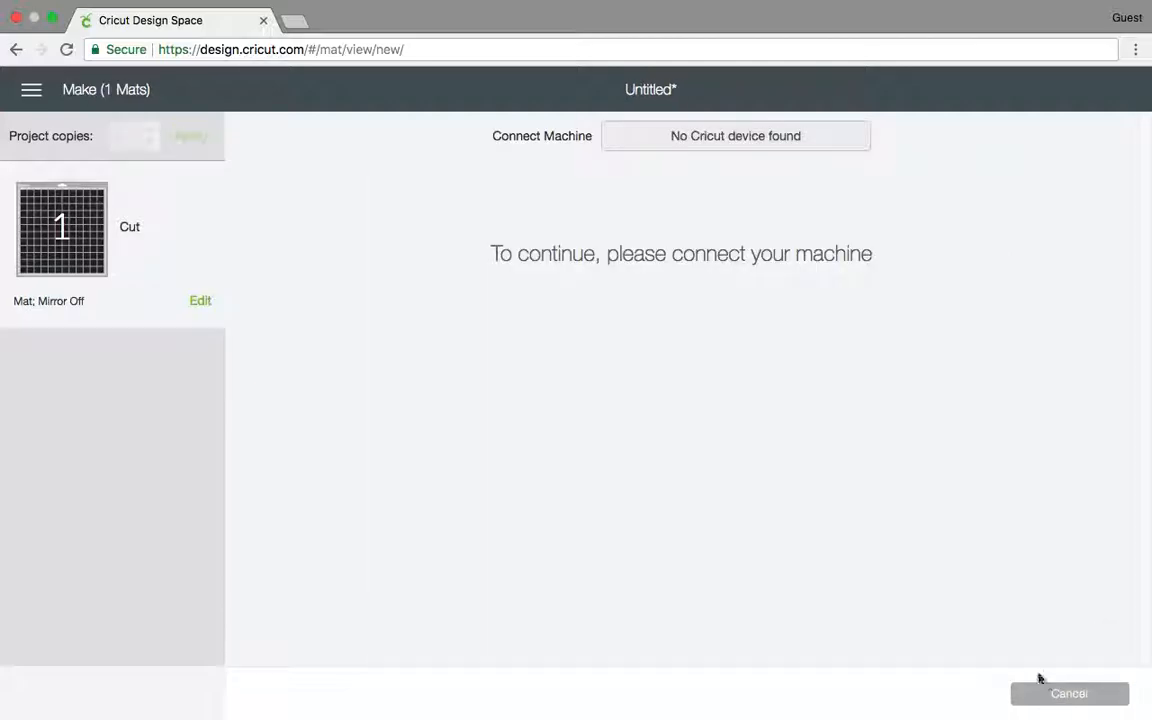
{"action": "mouse_move", "coordinate": [140, 256]}
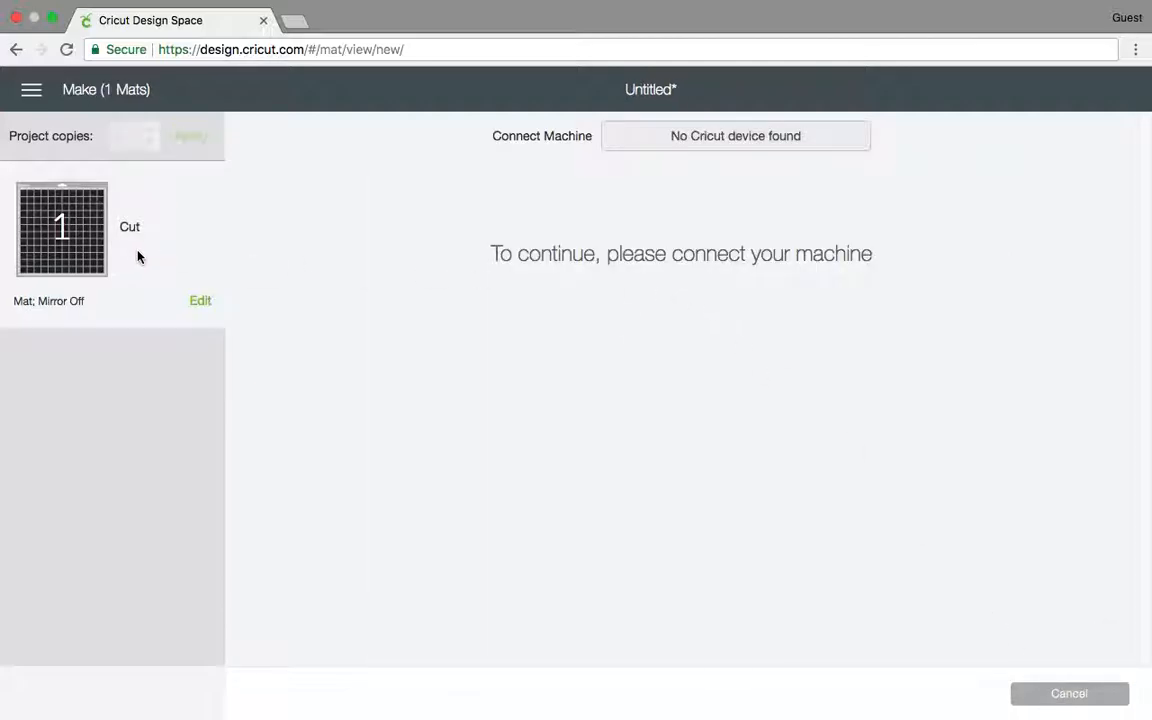
{"action": "mouse_move", "coordinate": [680, 166]}
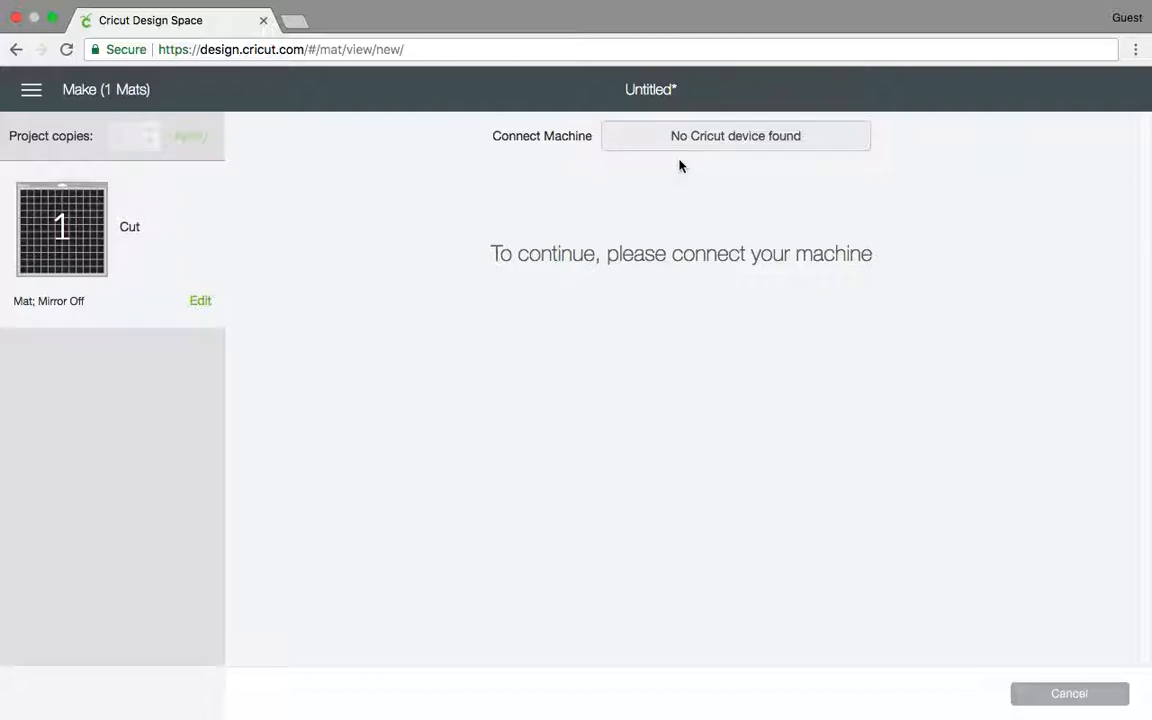
{"action": "mouse_move", "coordinate": [598, 176]}
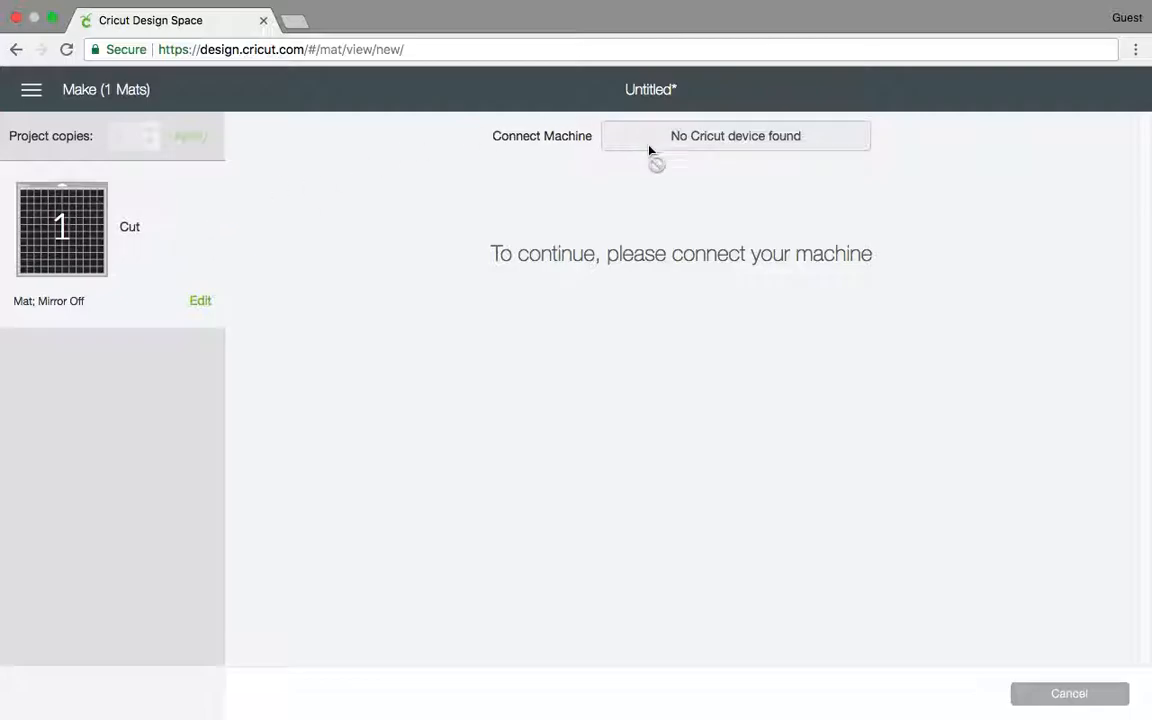
{"action": "mouse_move", "coordinate": [624, 164]}
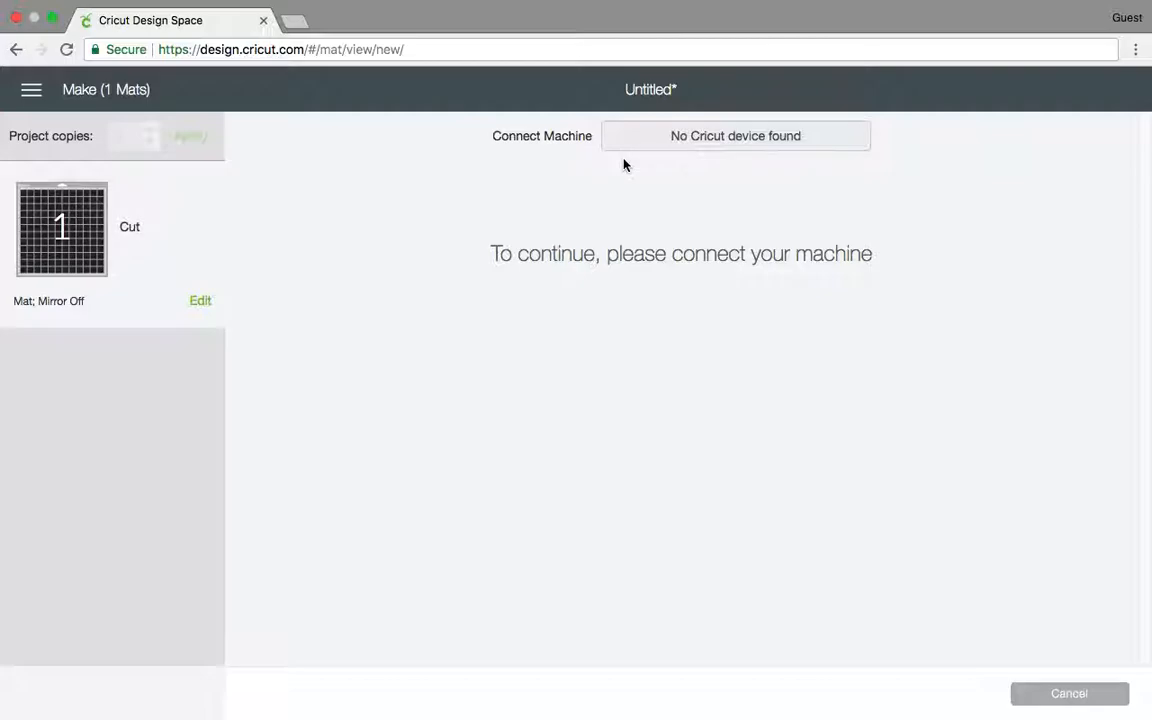
{"action": "mouse_move", "coordinate": [728, 156]}
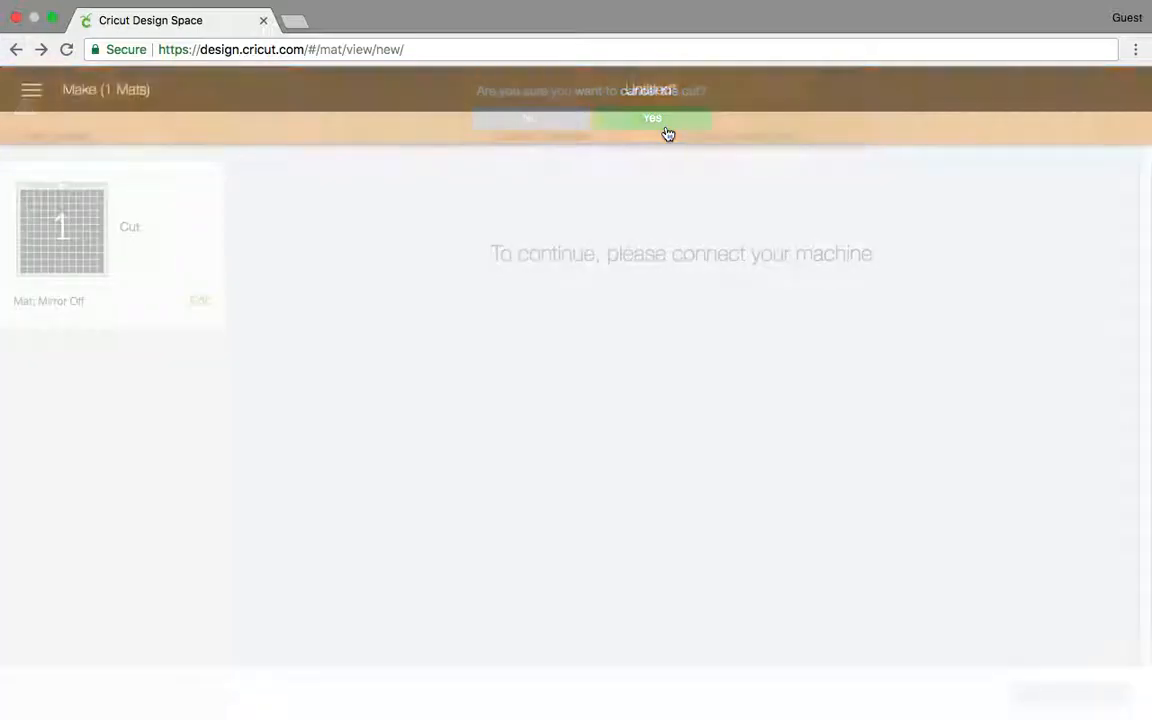
- Confirm Yes on the cancel bar to return to the canvas
{"action": "left_click", "coordinate": [648, 118]}
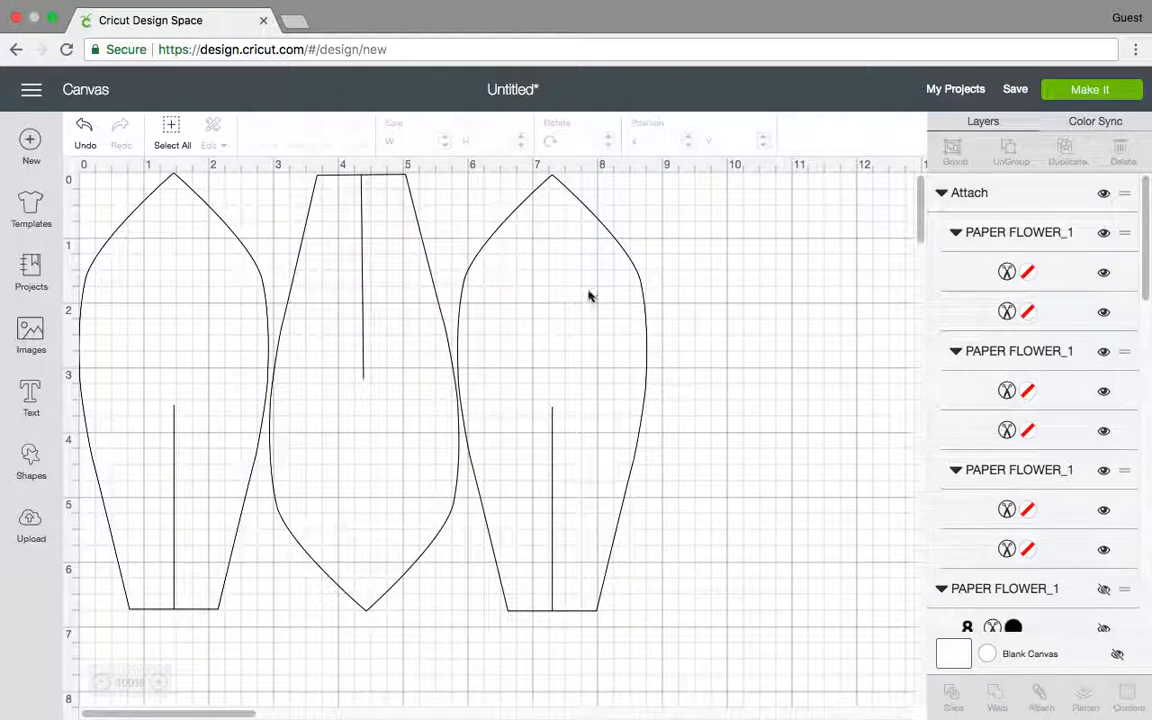
{"action": "mouse_move", "coordinate": [656, 330]}
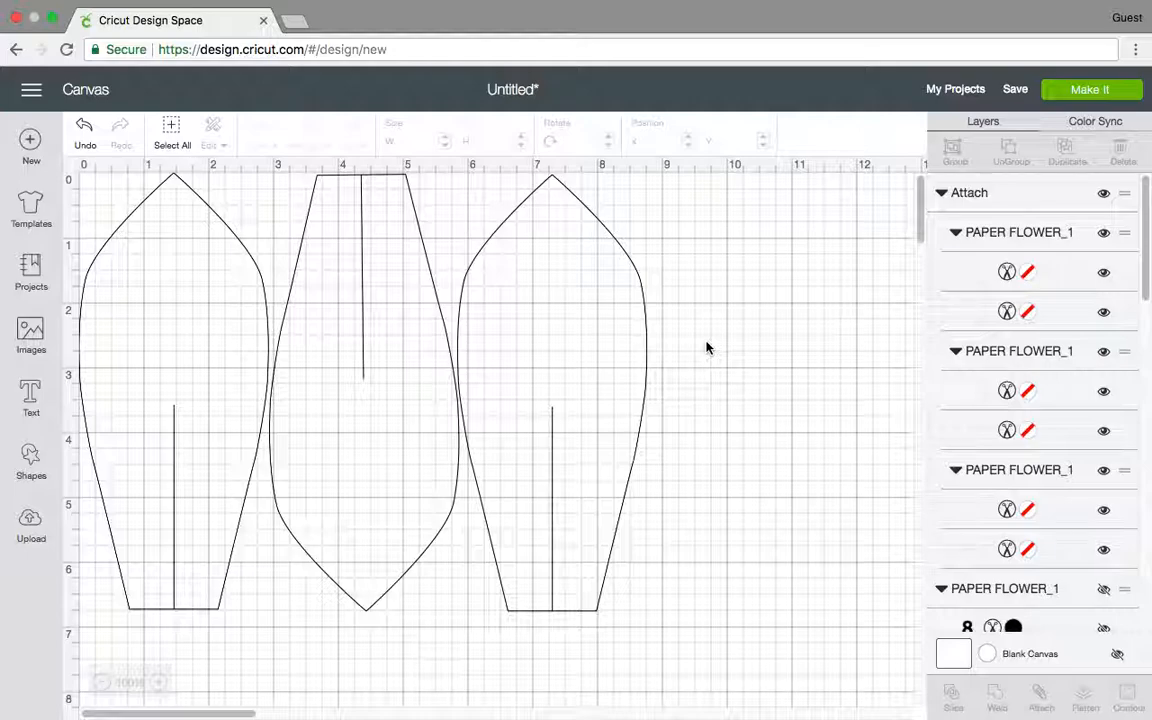
{"action": "mouse_move", "coordinate": [794, 270]}
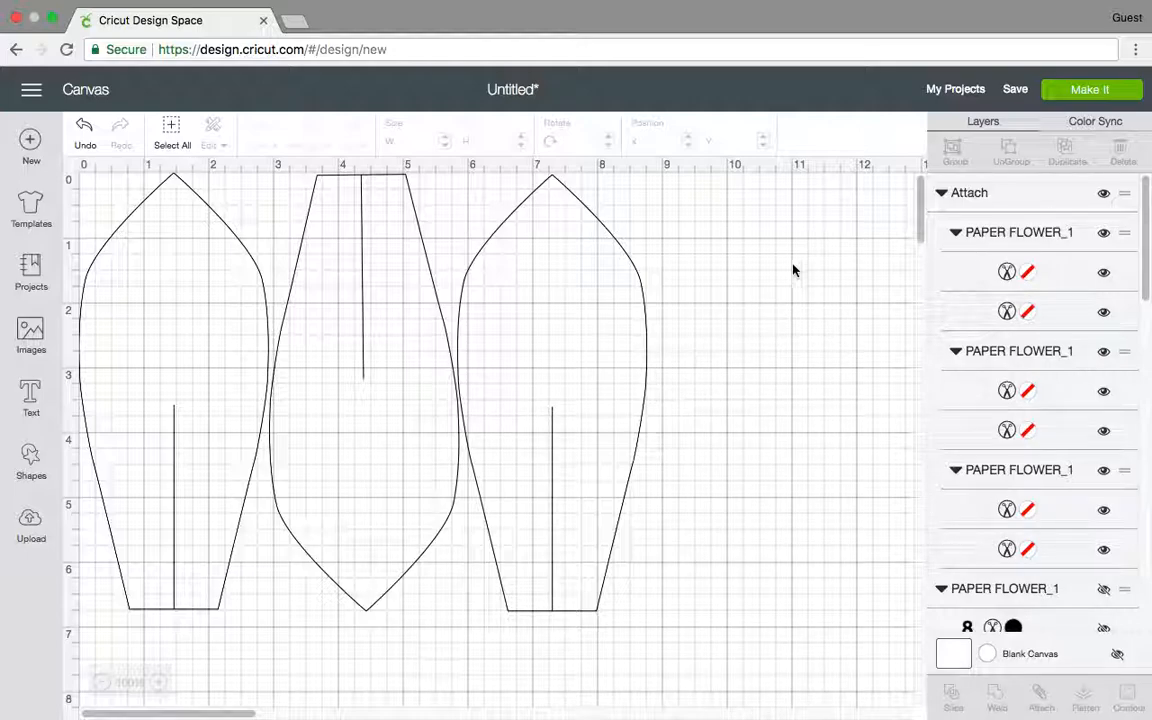